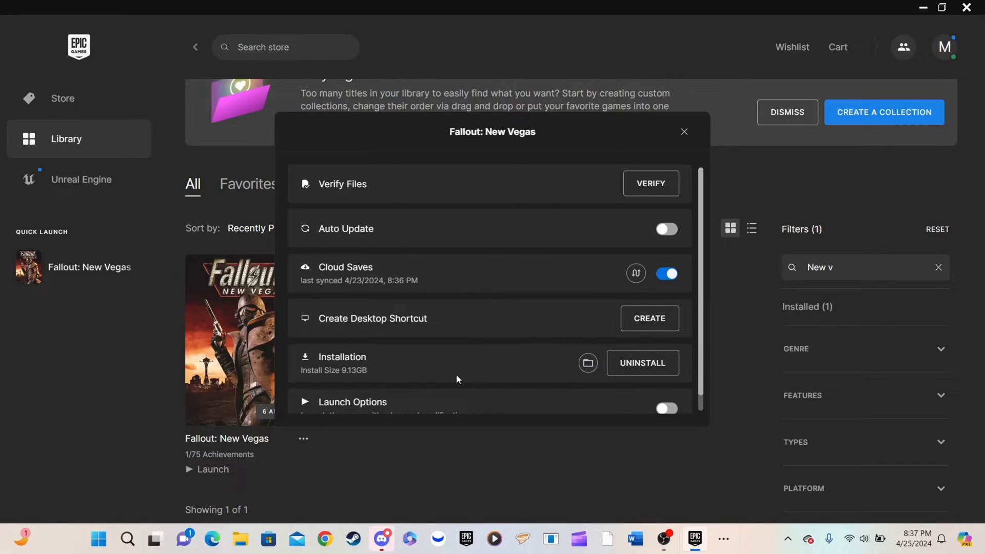
pyautogui.moveTo(588, 363)
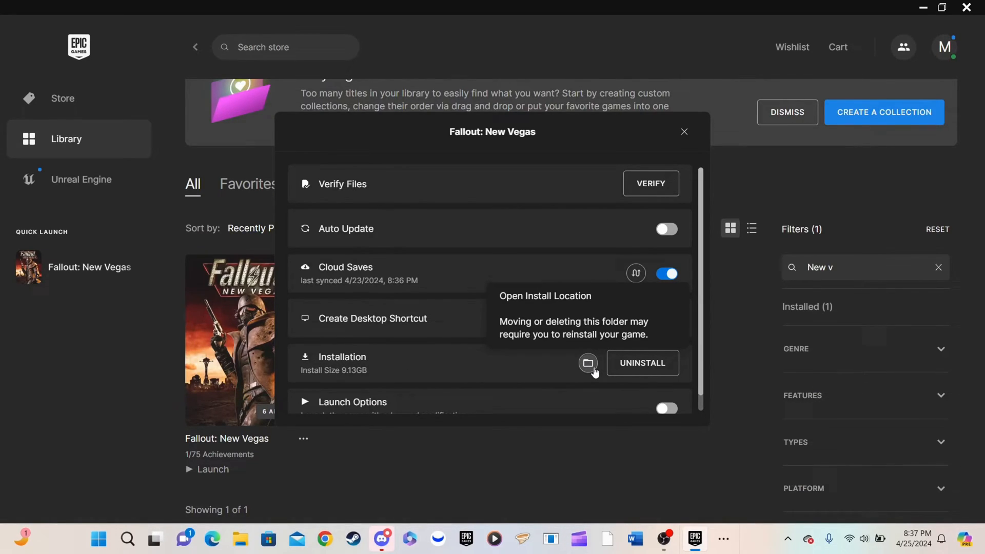
# Step: Open the Fallout: New Vegas install location from the Manage dialog and focus its window
pyautogui.click(588, 363)
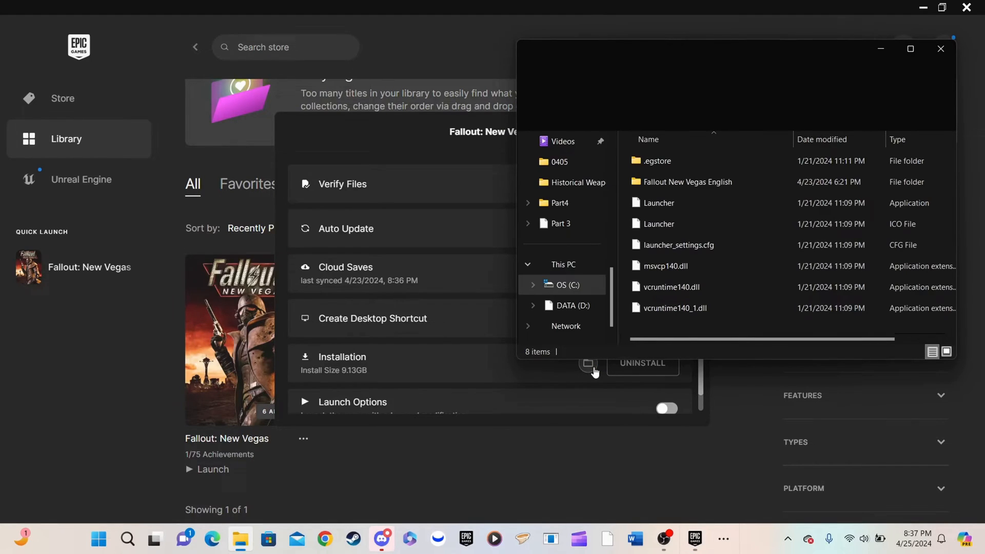
pyautogui.click(688, 181)
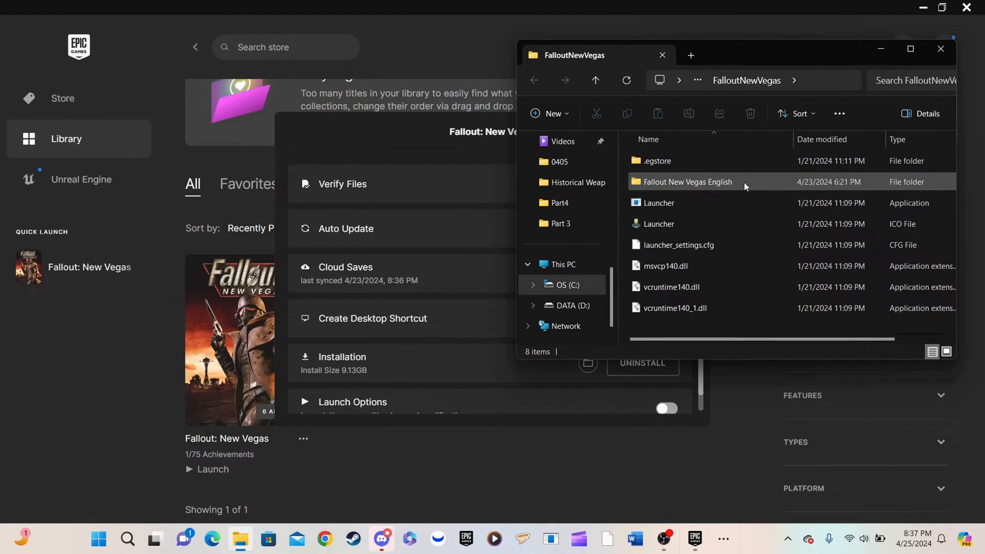
pyautogui.moveTo(911, 48)
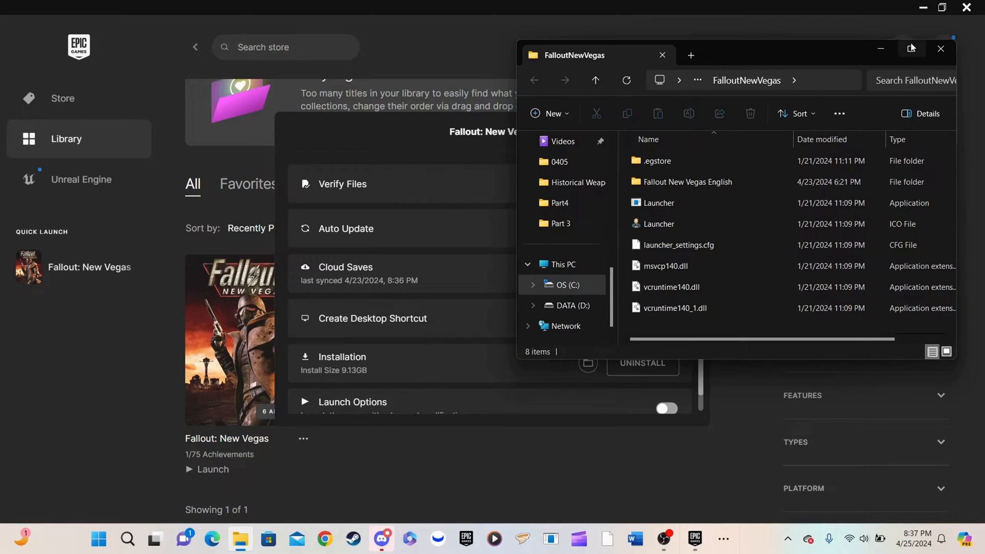
# Step: Maximize Explorer and enter the Fallout New Vegas English game folder
pyautogui.click(909, 48)
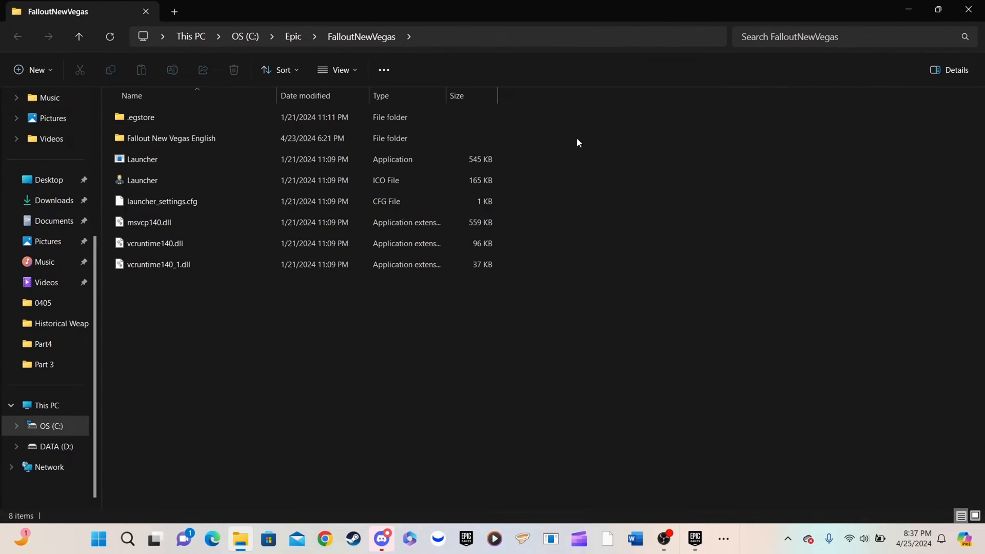
pyautogui.click(149, 223)
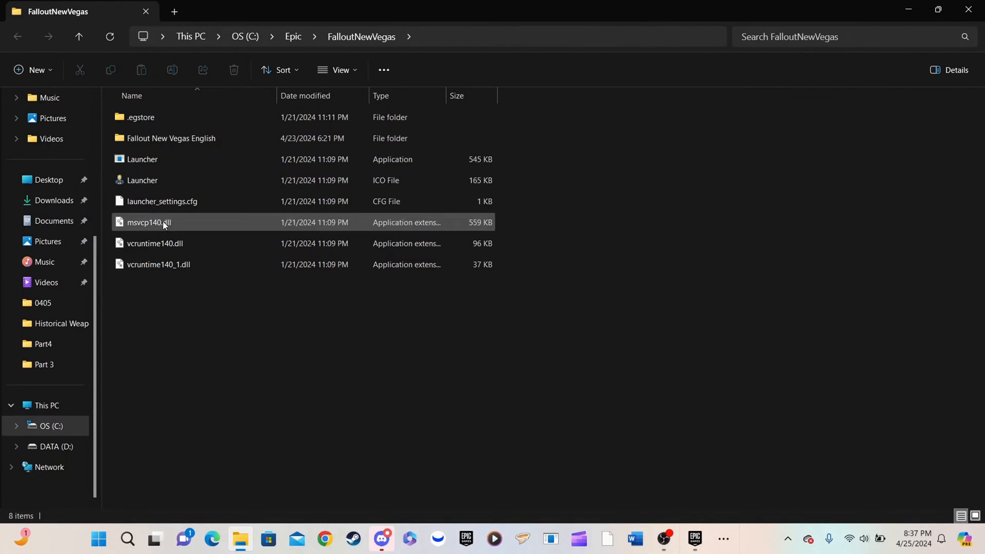
pyautogui.click(171, 138)
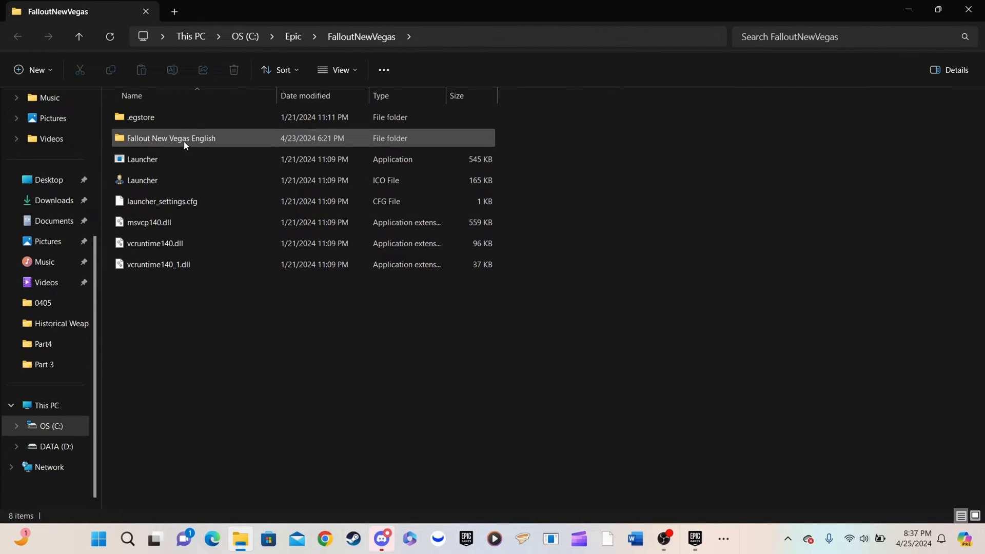
pyautogui.doubleClick(171, 138)
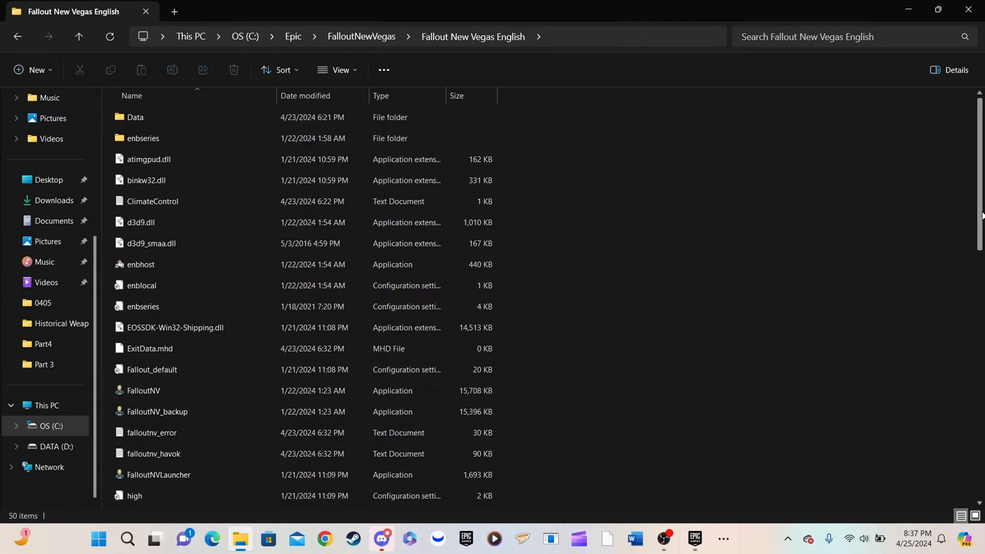
# Step: Scroll through the folder to review its NVSE, ENB and patcher files
pyautogui.scroll(-3)
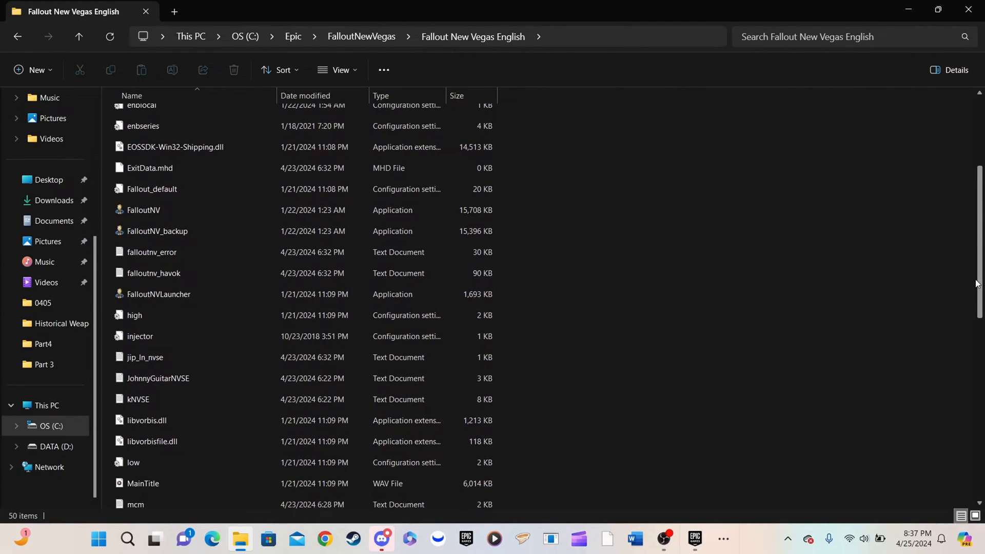
pyautogui.scroll(-3)
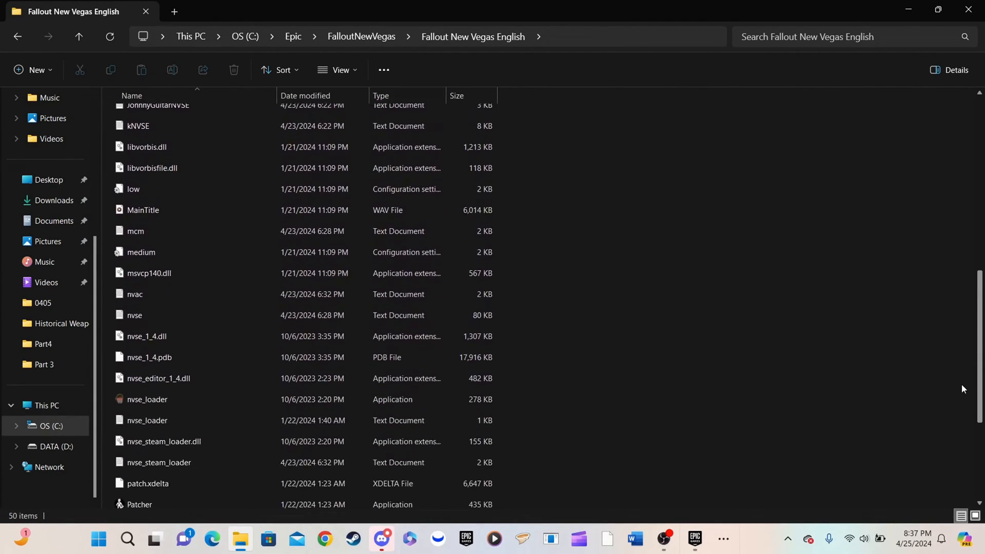
pyautogui.click(694, 543)
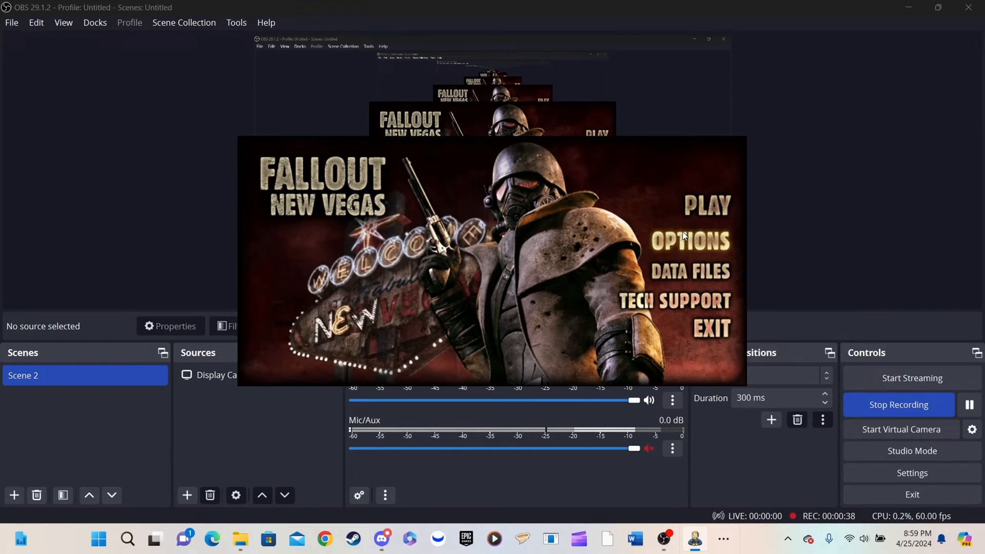
# Step: Apply the Ultra High Quality video preset in the launcher's Options and confirm it
pyautogui.click(689, 240)
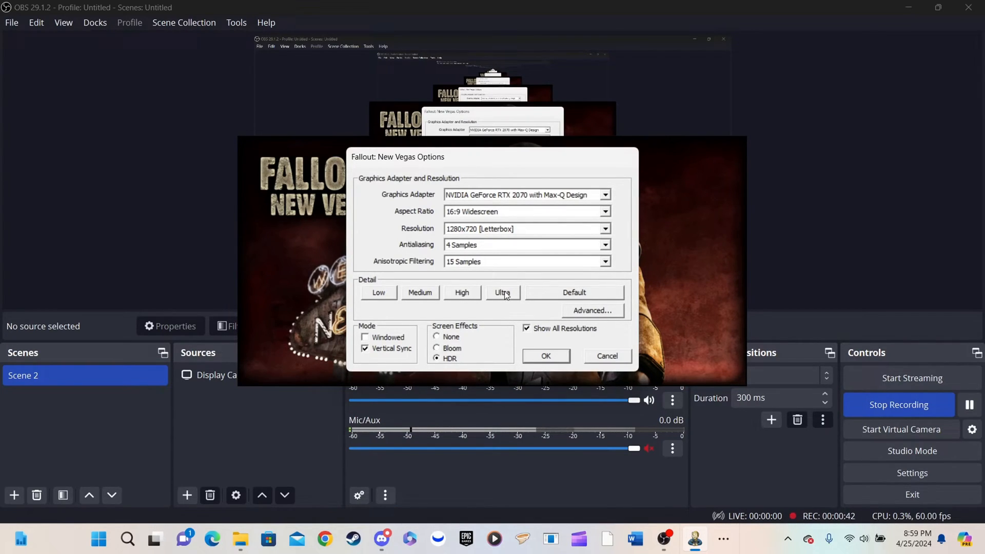
pyautogui.click(503, 292)
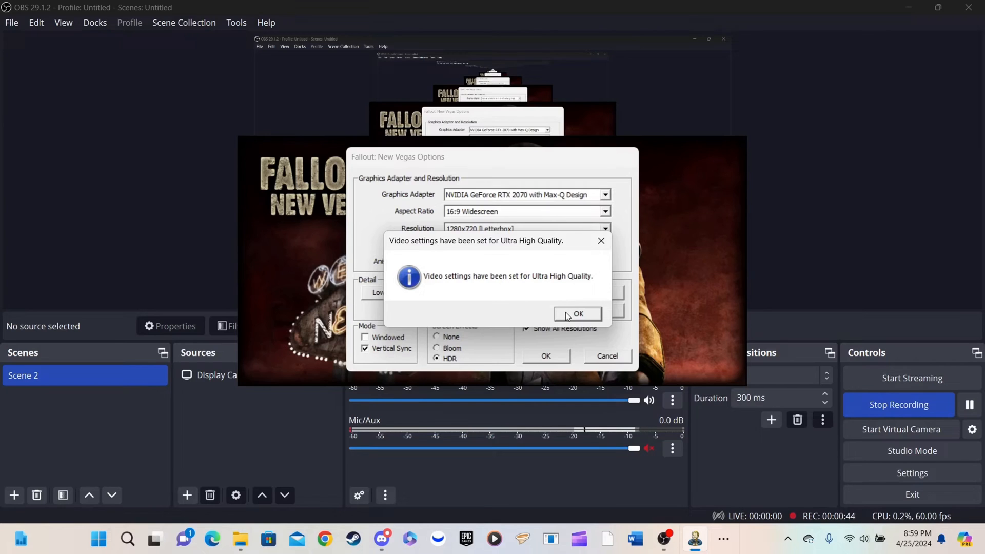
pyautogui.click(576, 314)
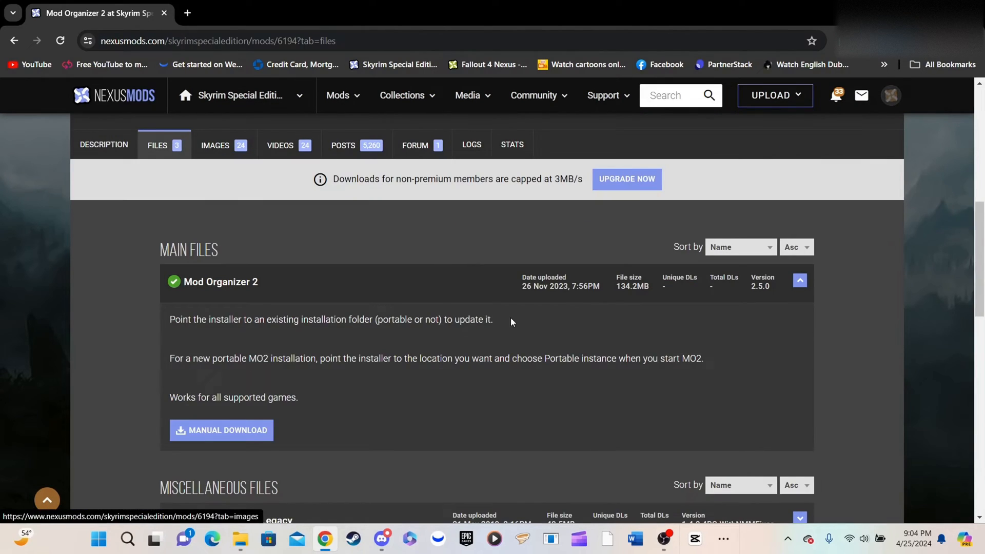
# Step: Download and install Mod Organizer 2, choosing a portable instance with default profile settings
pyautogui.click(221, 430)
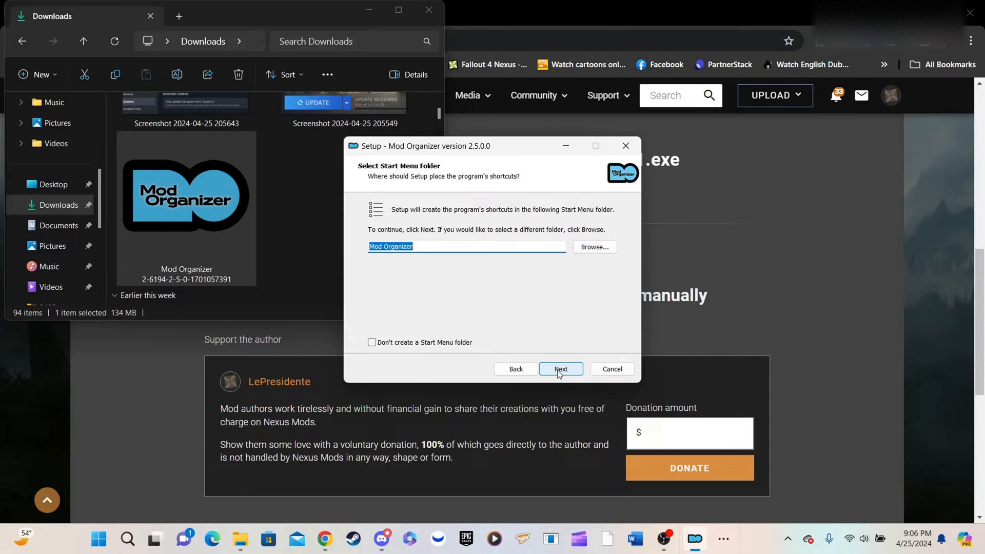
pyautogui.click(560, 369)
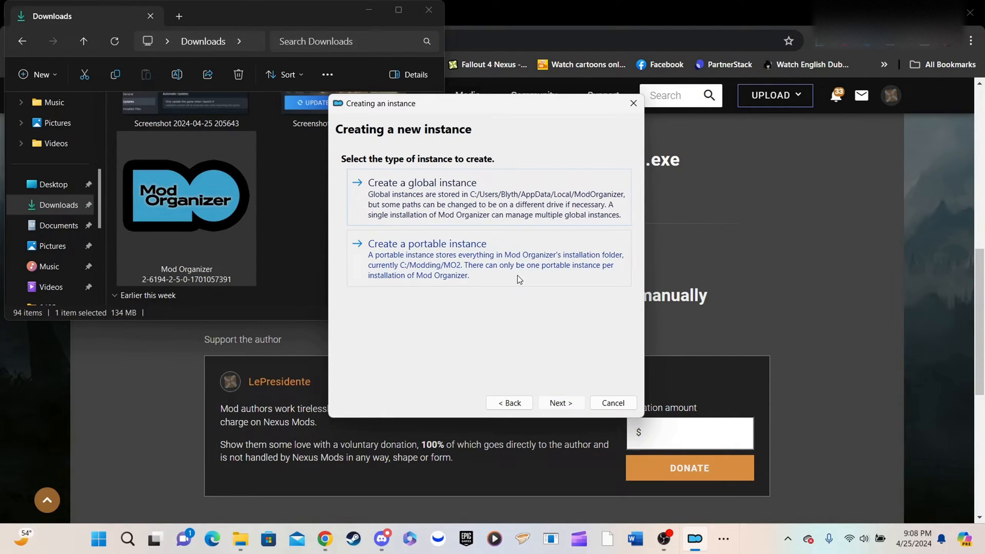
pyautogui.click(559, 402)
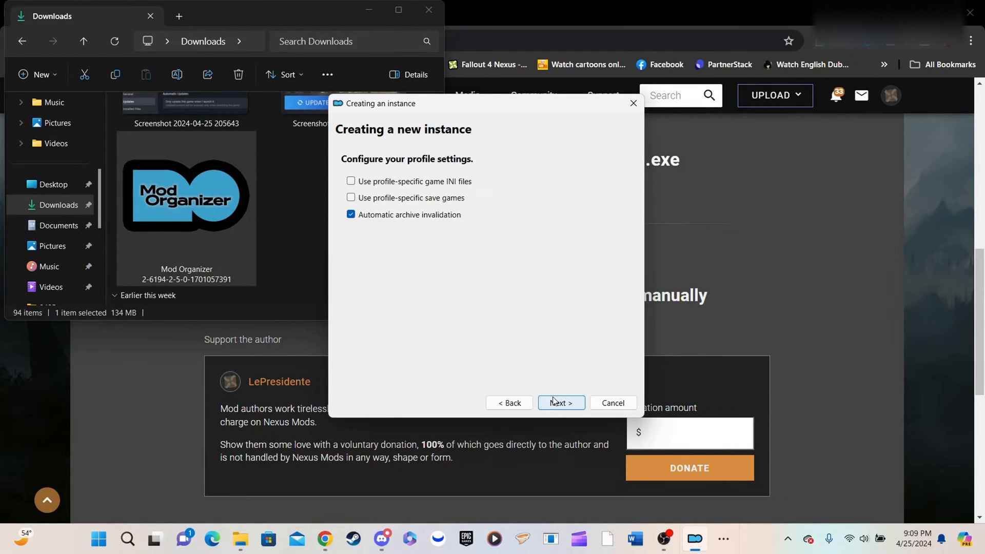
pyautogui.click(560, 403)
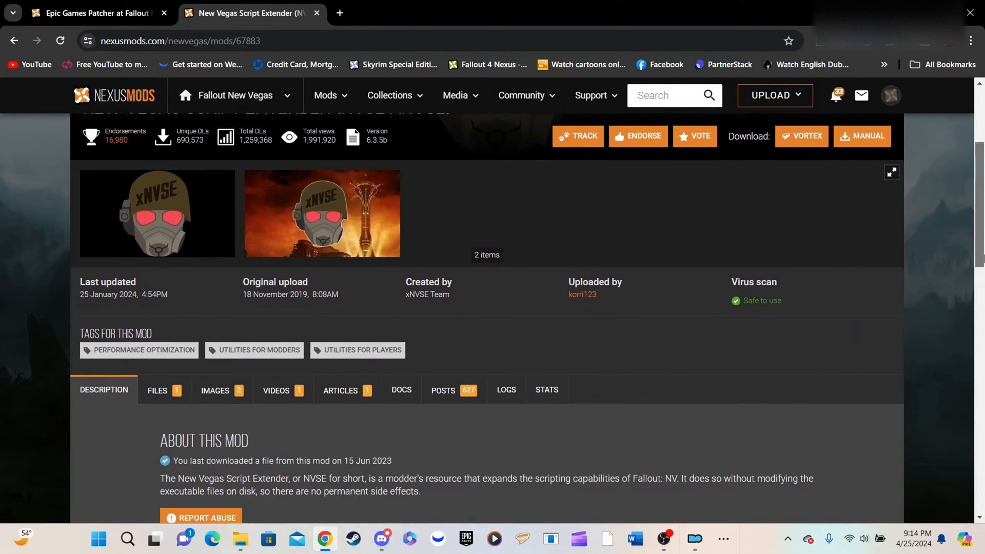
# Step: Manually download the xNVSE archive from the mod's Files list on Nexus Mods
pyautogui.scroll(-3)
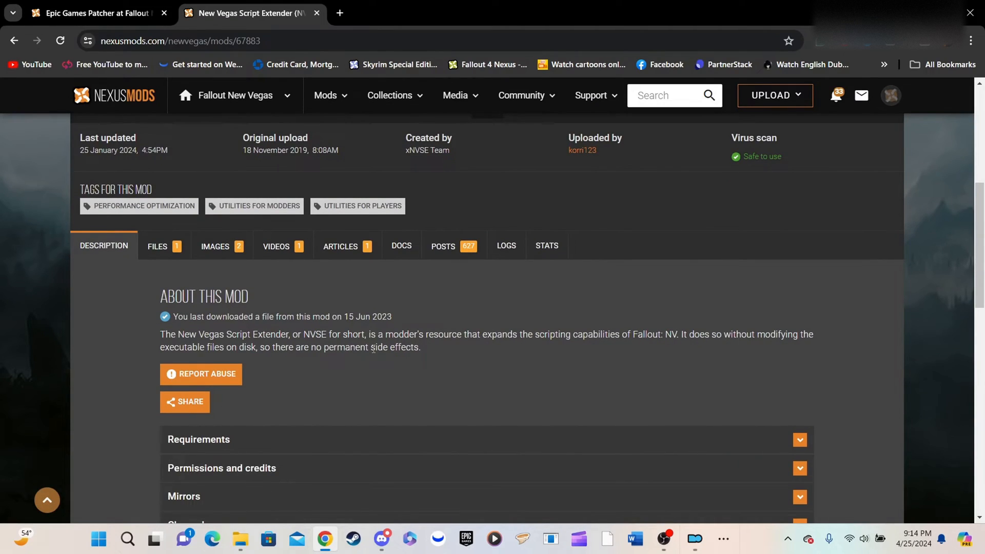
pyautogui.click(157, 245)
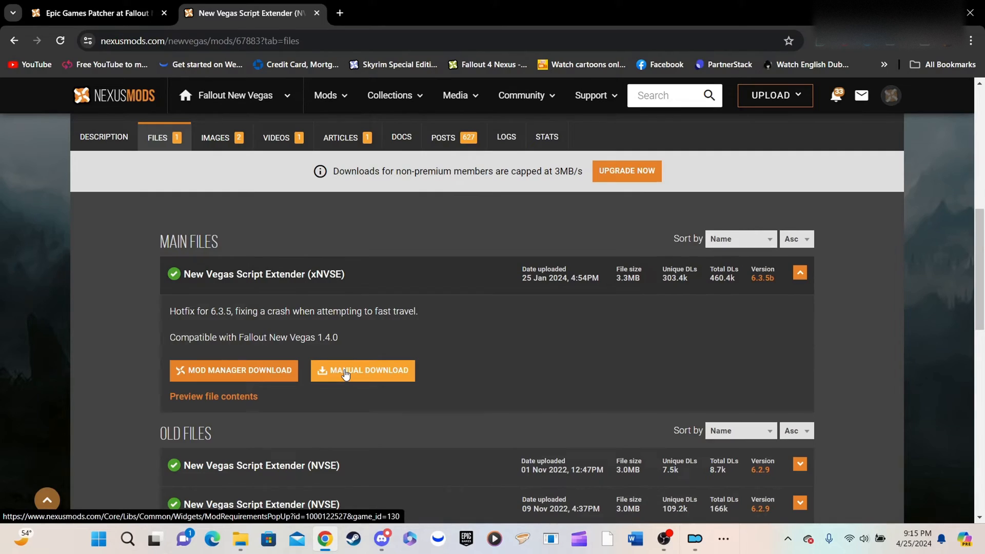
pyautogui.click(363, 370)
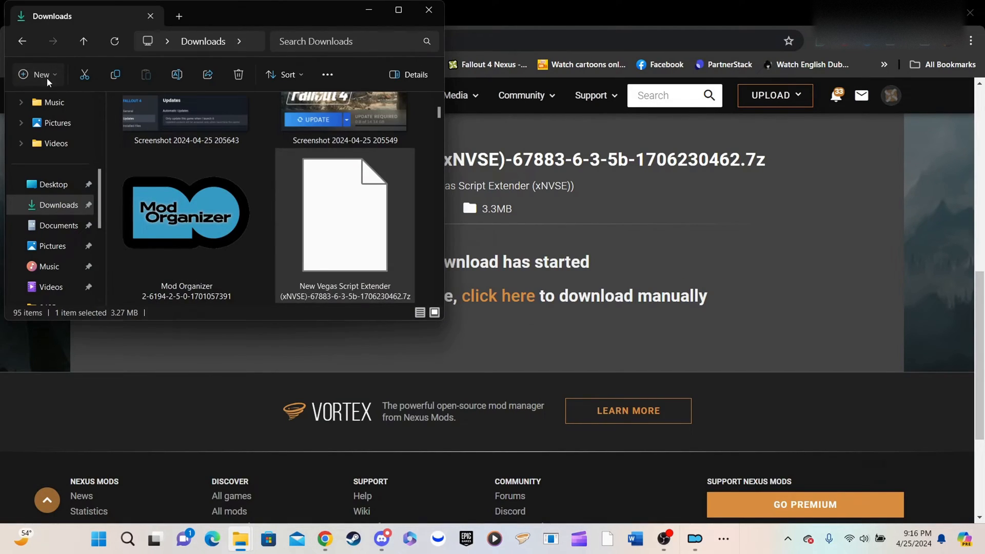
# Step: Create a new folder in Downloads named 'New Vega' for the New Vegas files
pyautogui.click(37, 74)
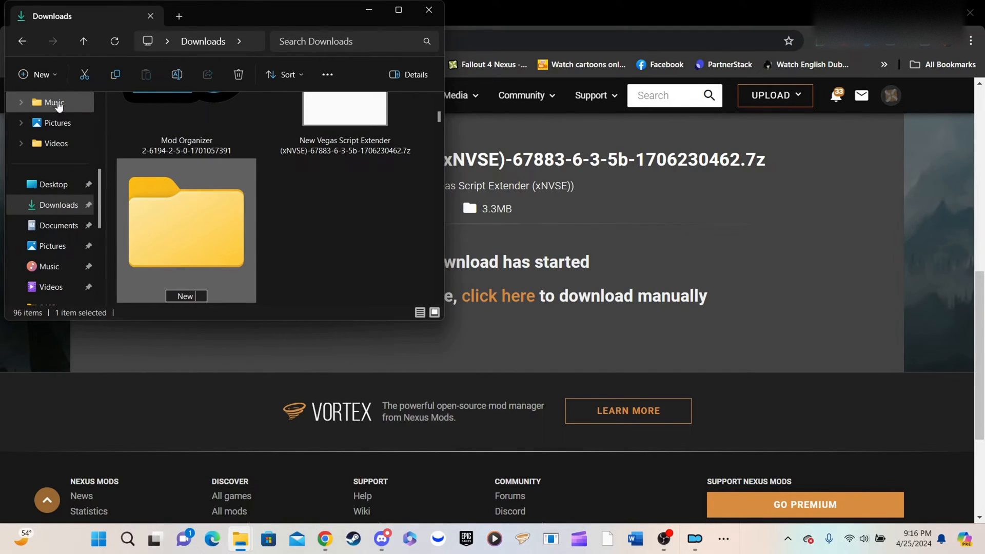
pyautogui.write('New Vega')
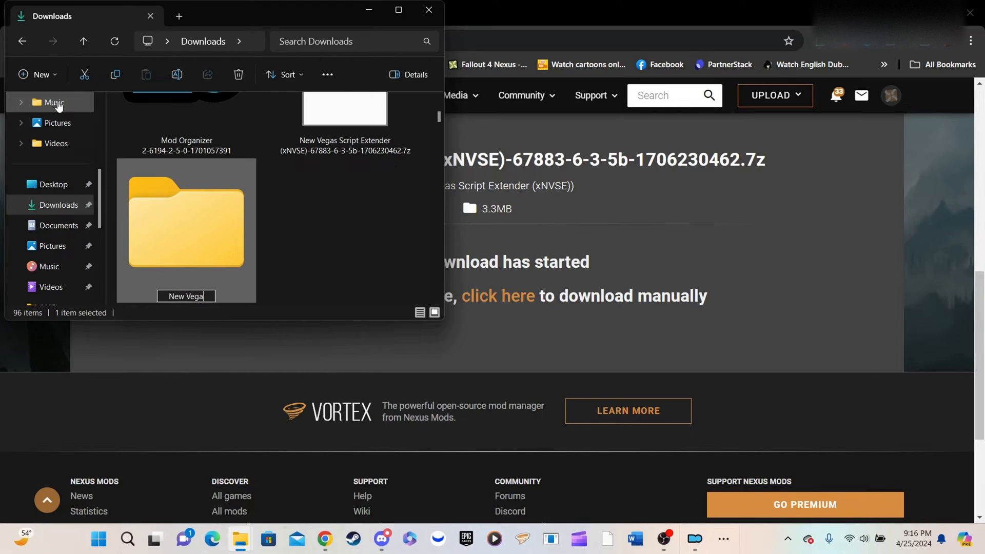
pyautogui.moveTo(345, 112); pyautogui.dragTo(236, 217)
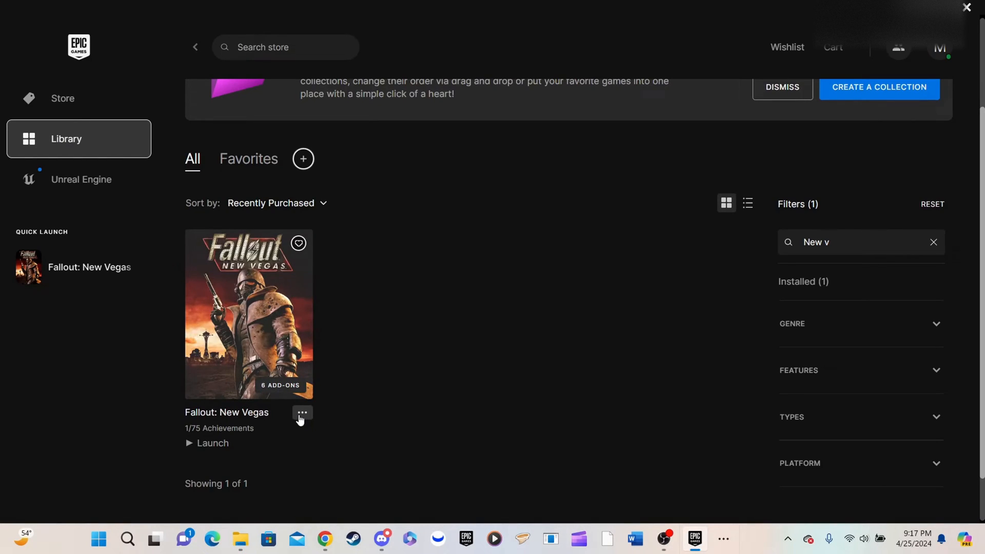
# Step: Reach Fallout: New Vegas's Manage settings and open its install location in Explorer
pyautogui.click(301, 413)
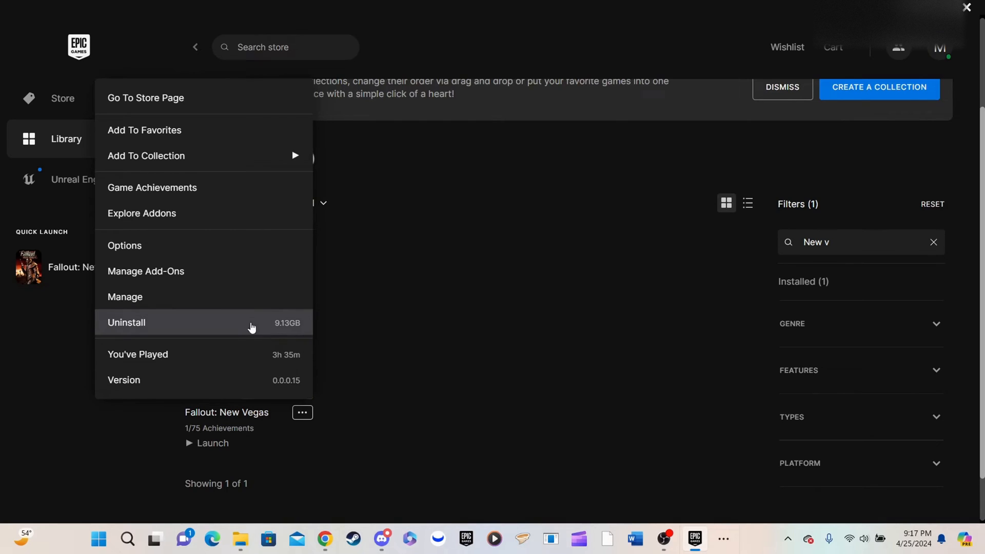
pyautogui.click(125, 296)
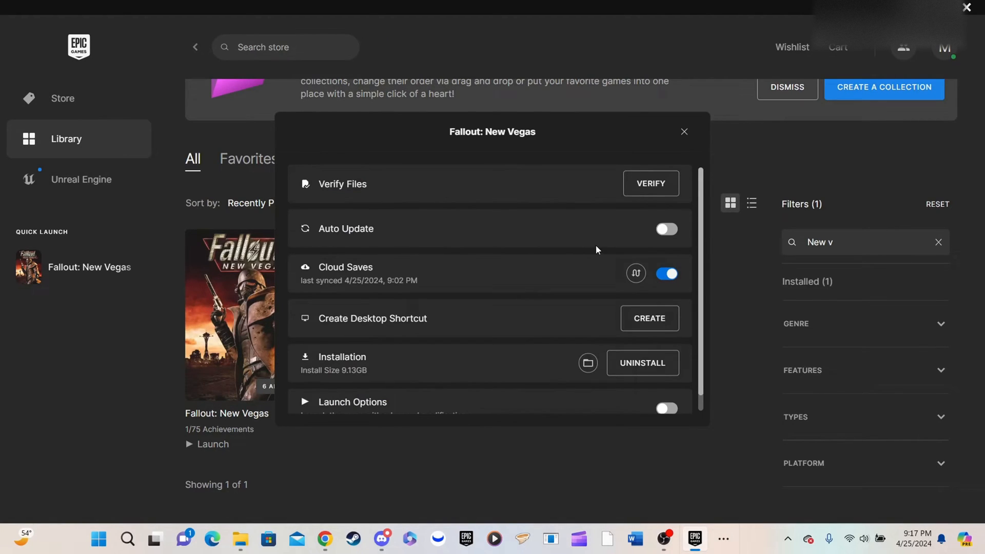
pyautogui.moveTo(588, 363)
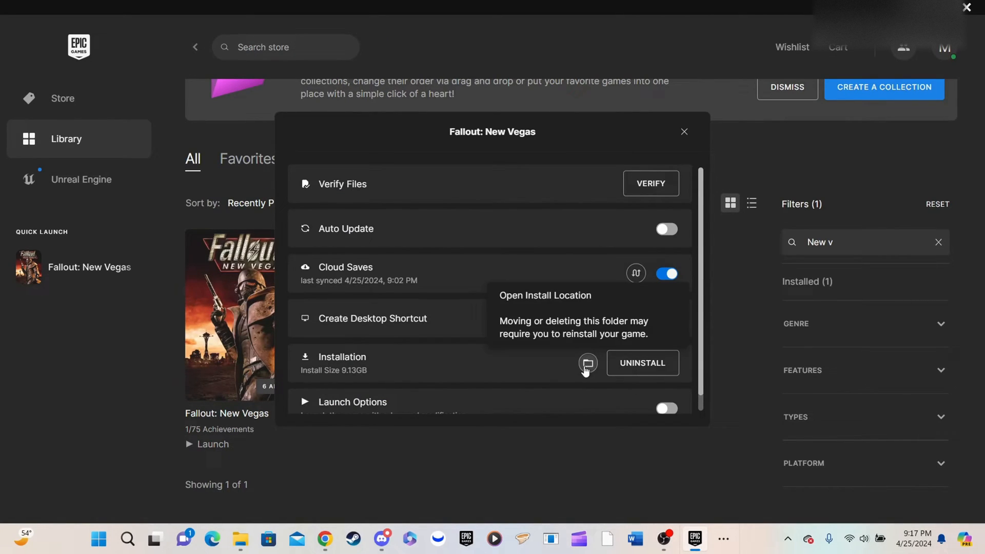
pyautogui.click(587, 363)
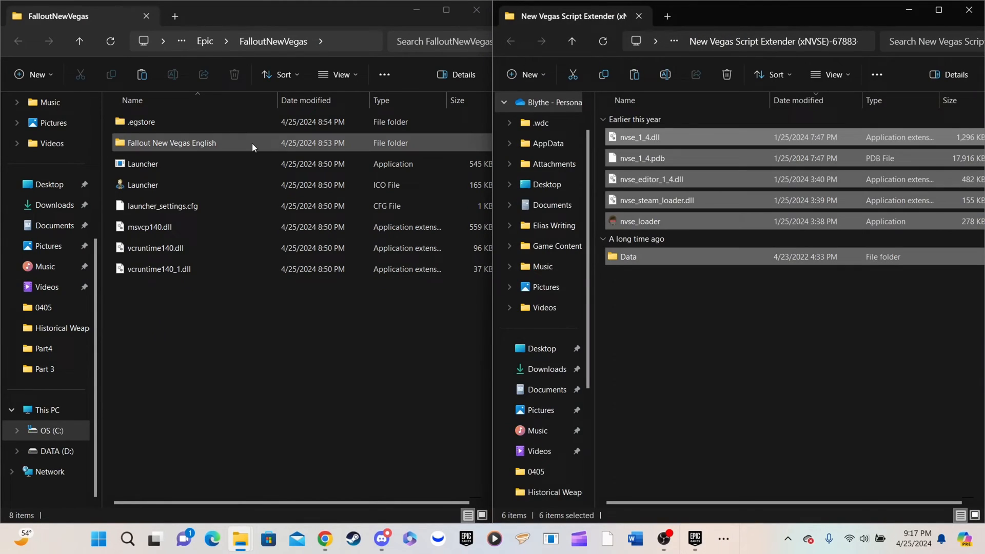
# Step: Enter the Fallout New Vegas English folder, confirm the nvse files, and bring up the Epic Games Patcher page
pyautogui.doubleClick(169, 143)
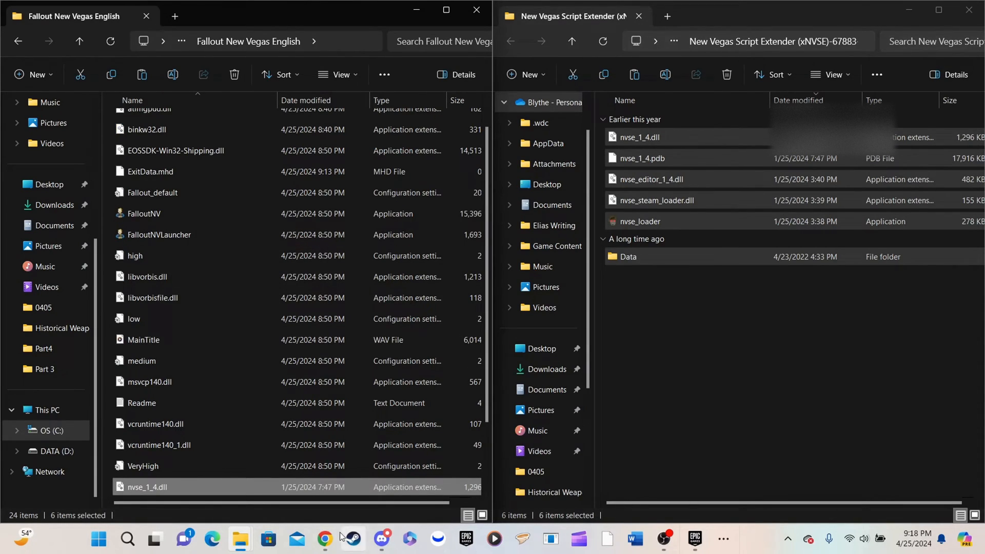
pyautogui.scroll(-3)
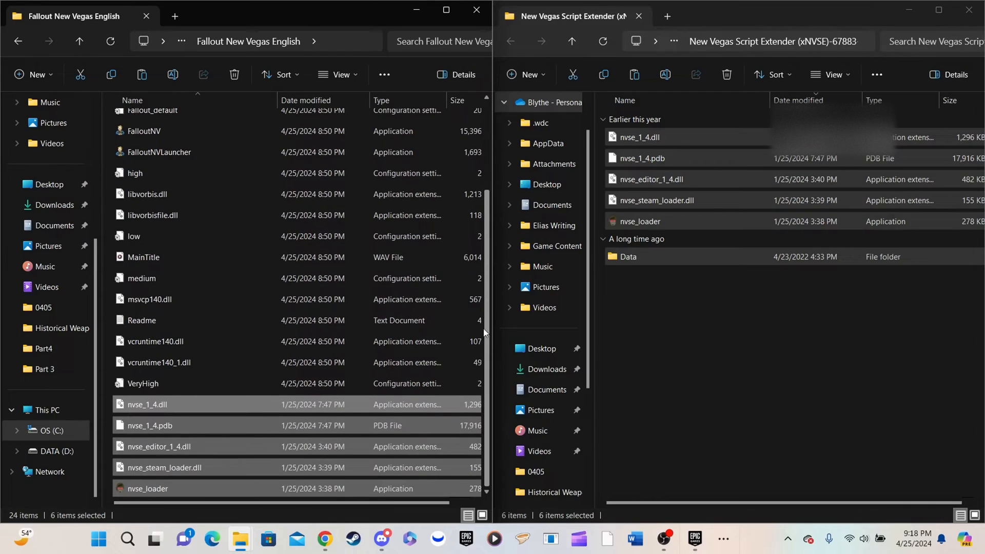
pyautogui.click(326, 539)
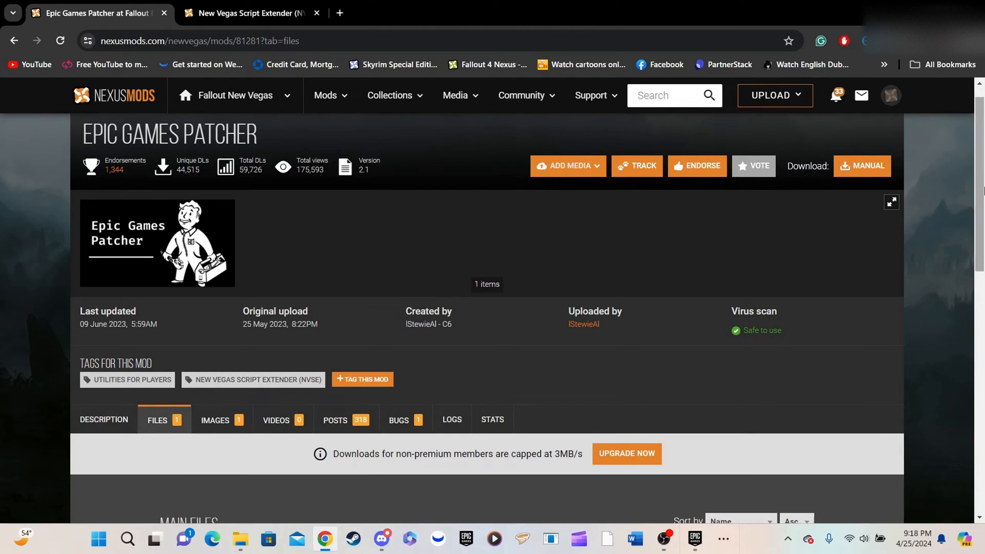
# Step: Extract the Epic Games Patcher zip to its default folder
pyautogui.scroll(-3)
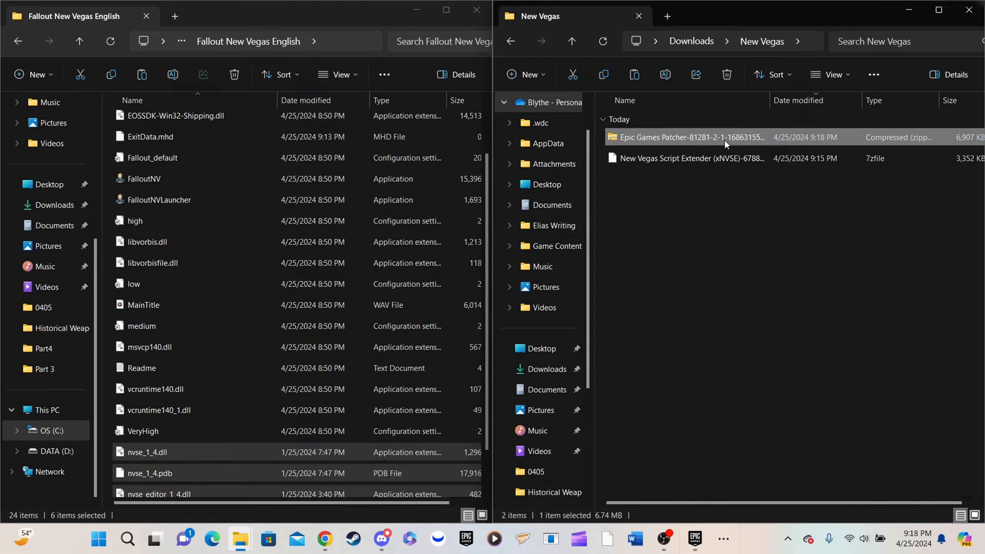
pyautogui.rightClick(687, 136)
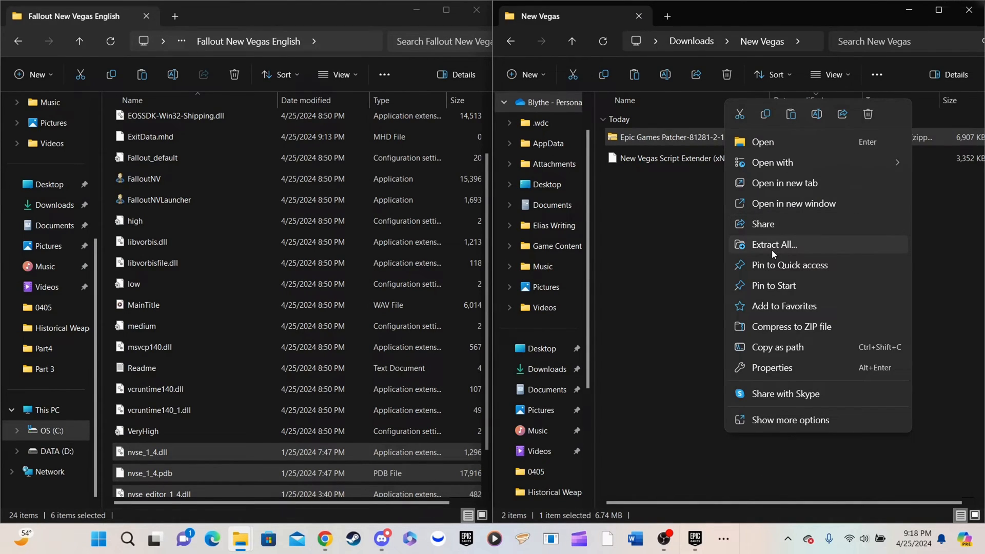
pyautogui.click(773, 245)
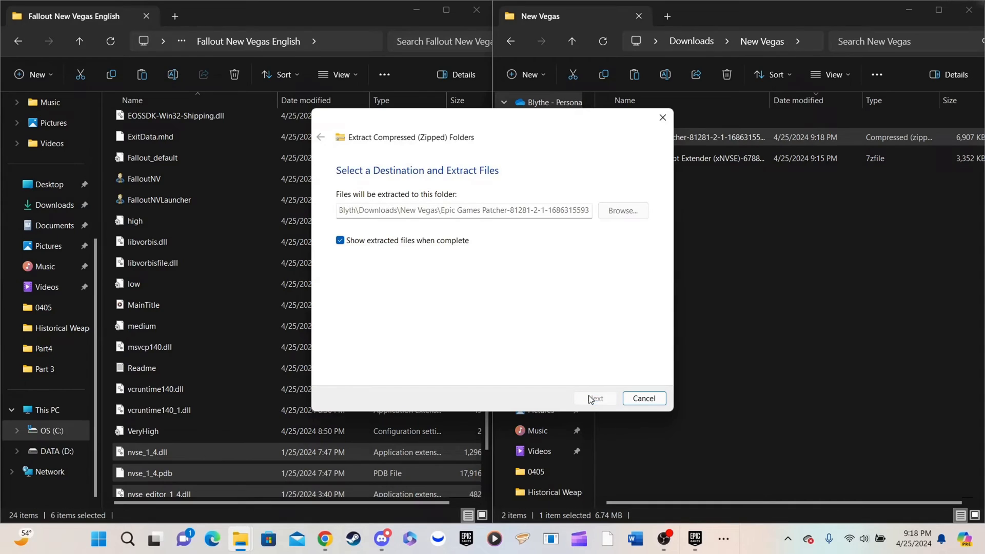
pyautogui.click(595, 399)
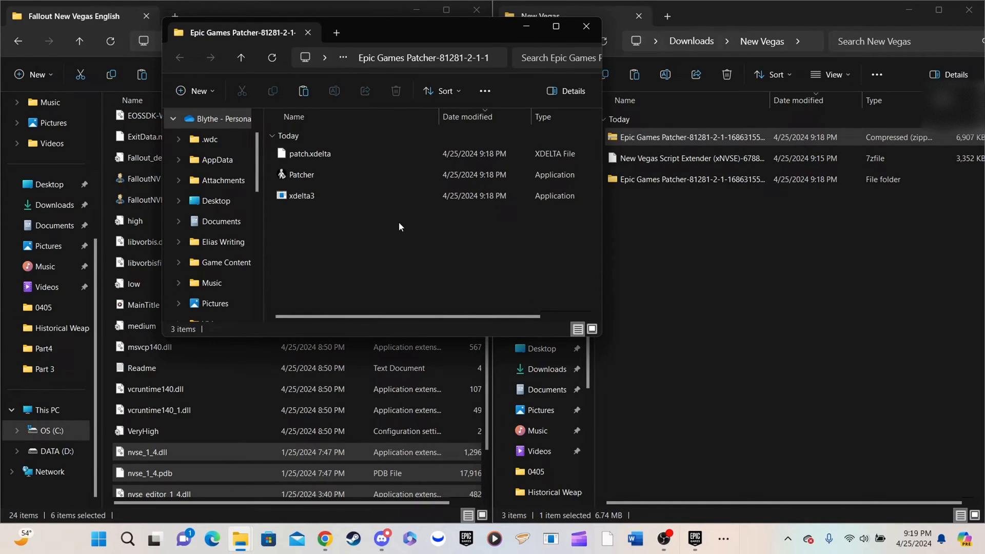
# Step: Select and copy all three extracted files: patch.xdelta, Patcher and xdelta3
pyautogui.press('ctrl+a')
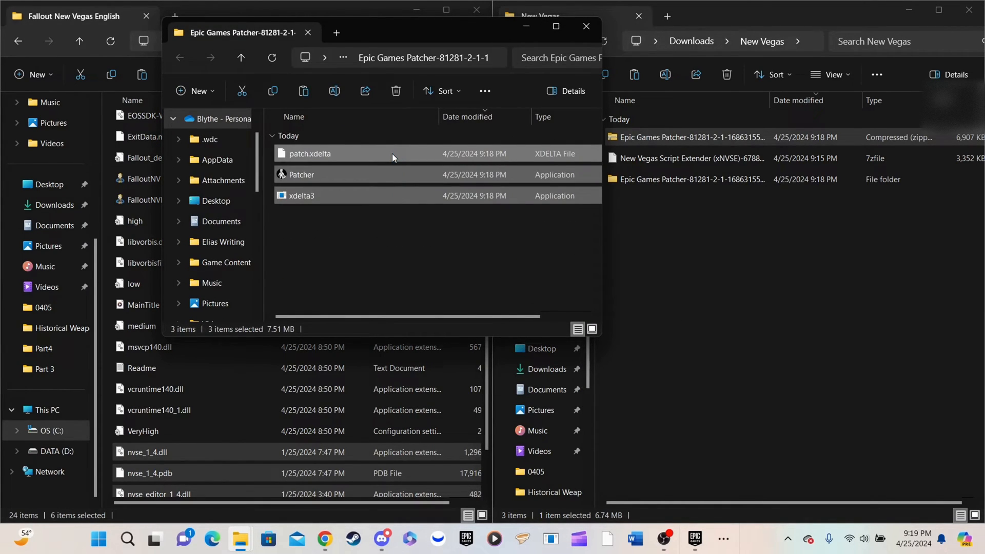
pyautogui.click(585, 26)
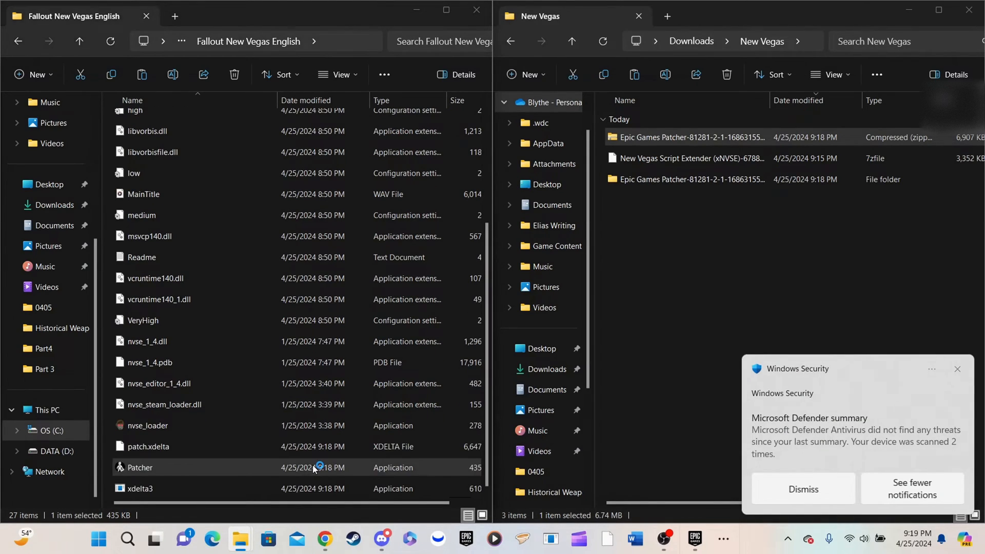
# Step: Run Patcher from the game folder, choosing Run anyway on the Windows security warning
pyautogui.doubleClick(139, 468)
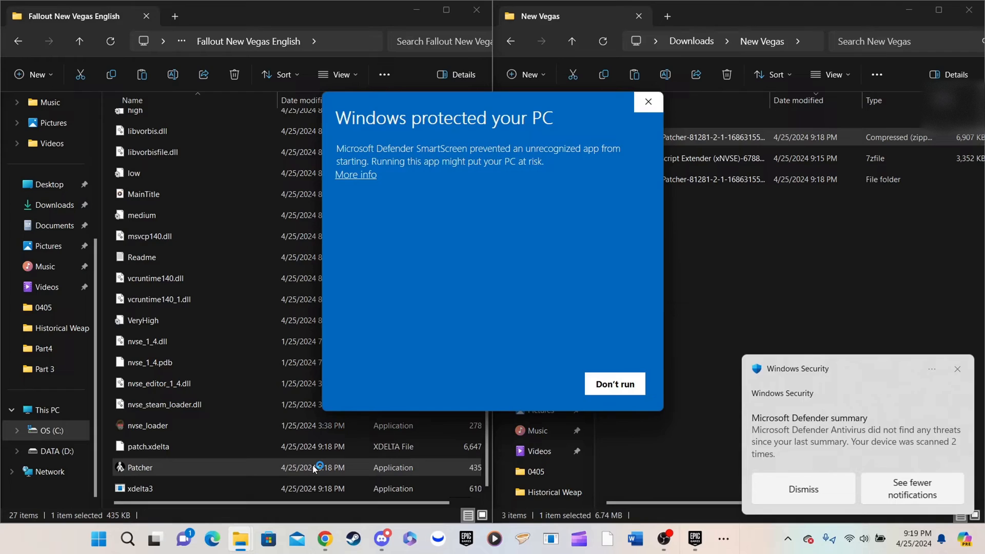
pyautogui.click(356, 174)
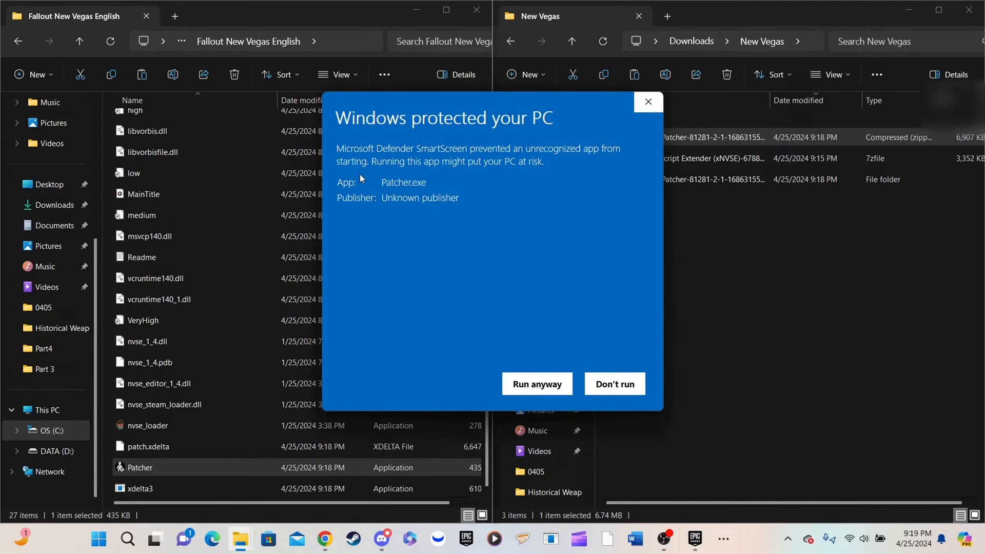
pyautogui.moveTo(537, 384)
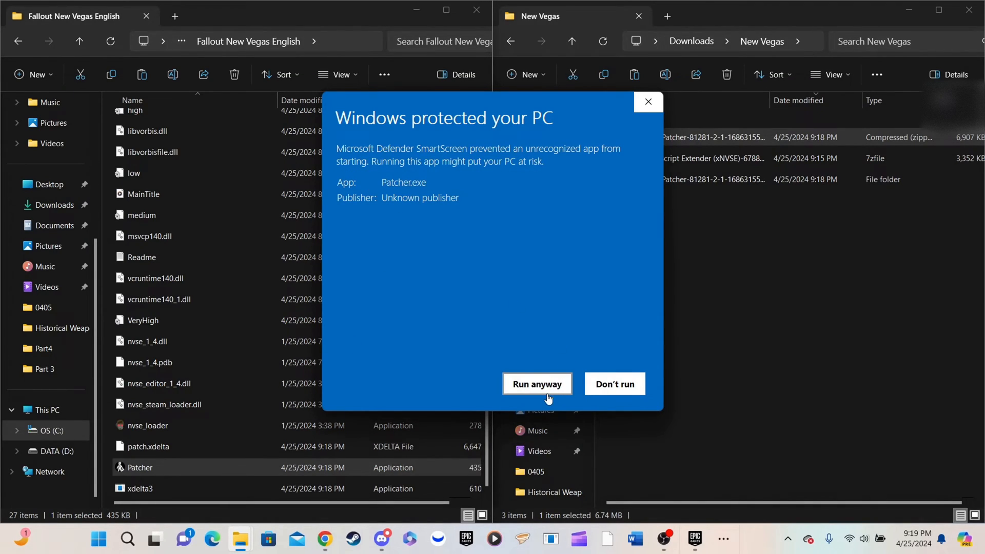
pyautogui.click(536, 384)
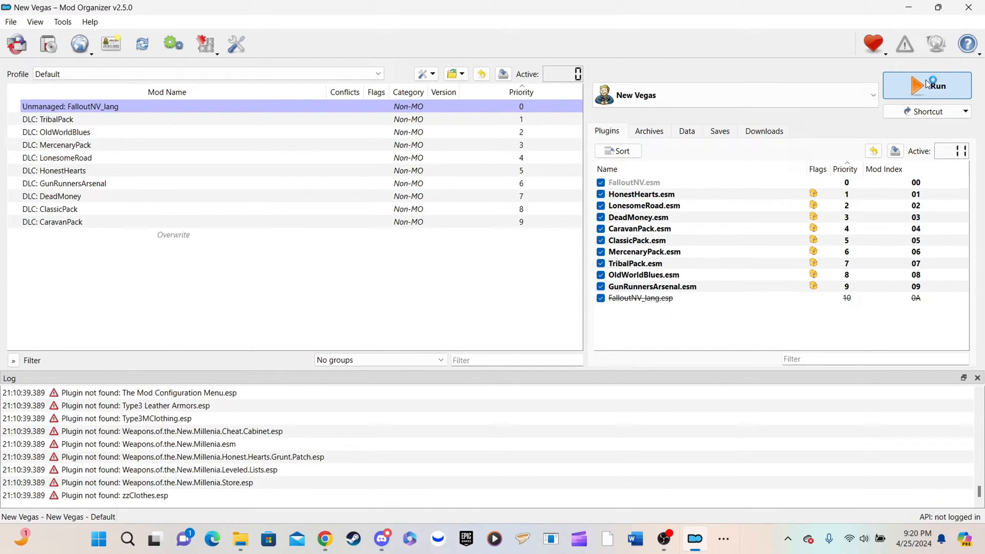
# Step: Run Fallout: New Vegas from Mod Organizer 2 so it loads with xNVSE 6.3.5
pyautogui.click(936, 86)
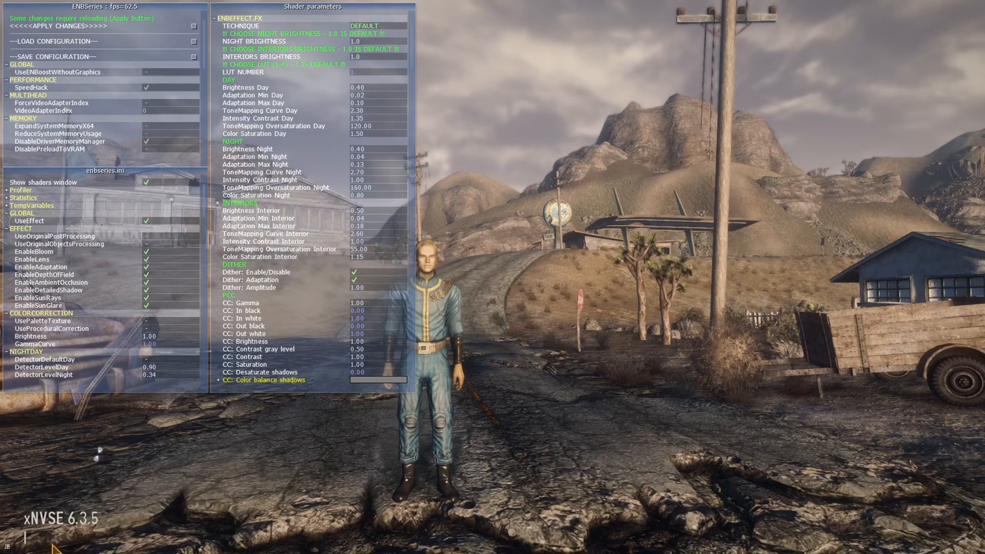
pyautogui.moveTo(113, 494)
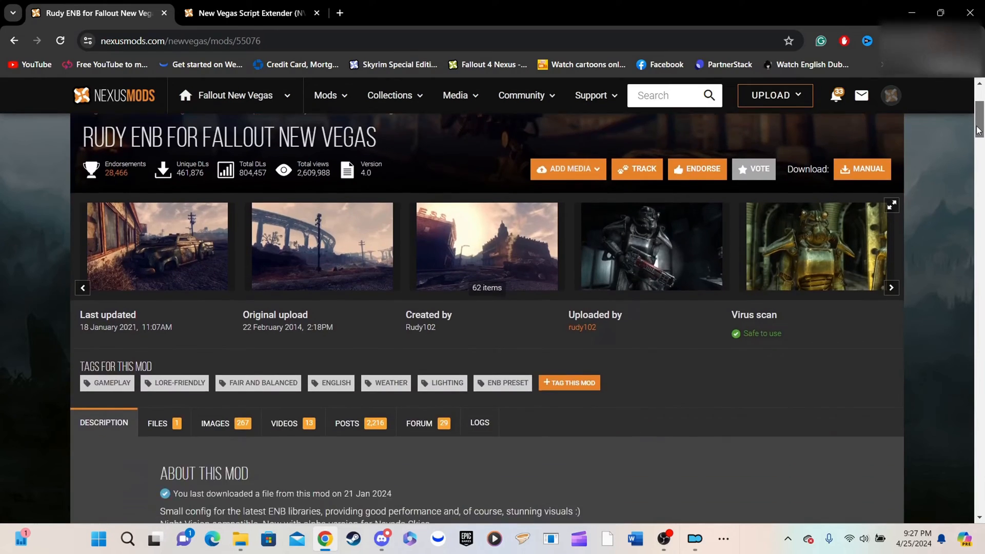
# Step: Follow the Rudy ENB page's ENB link, download ENBSeries v0.451 from enbdev.com and keep the blocked file
pyautogui.scroll(-3)
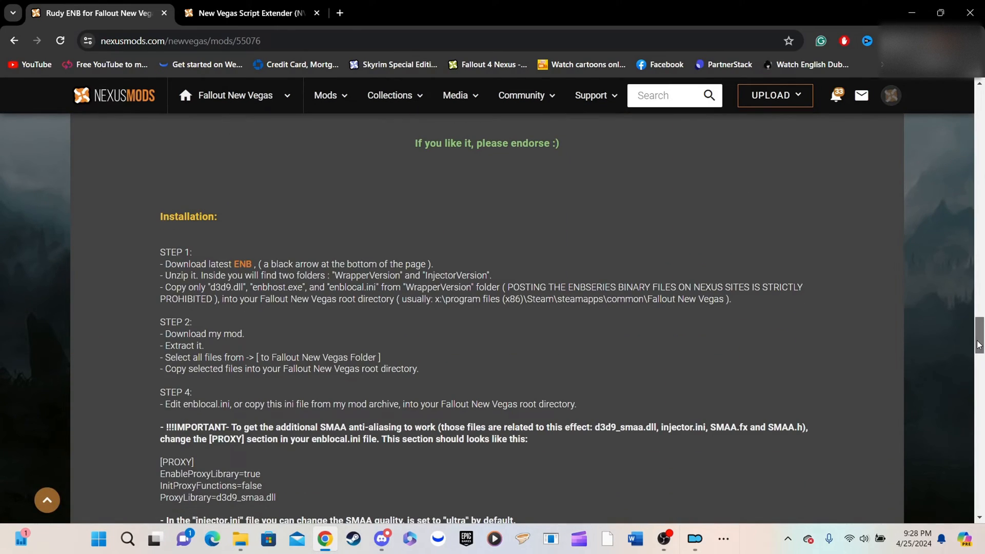
pyautogui.moveTo(243, 268)
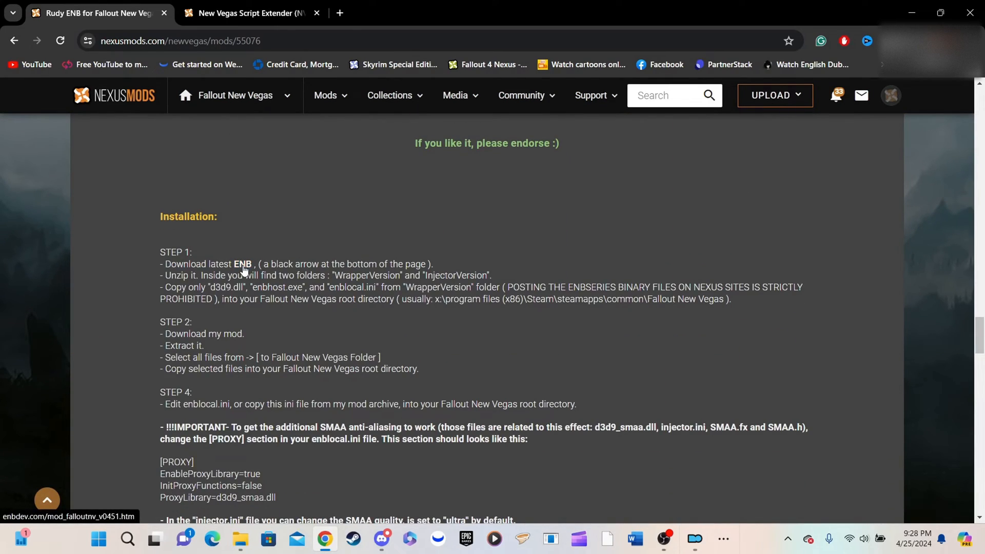
pyautogui.click(242, 264)
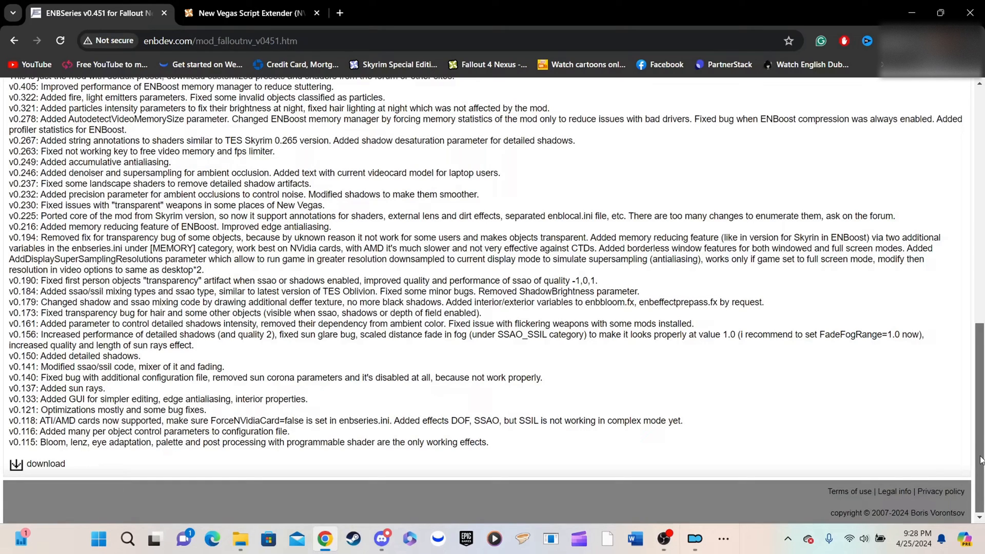
pyautogui.moveTo(24, 464)
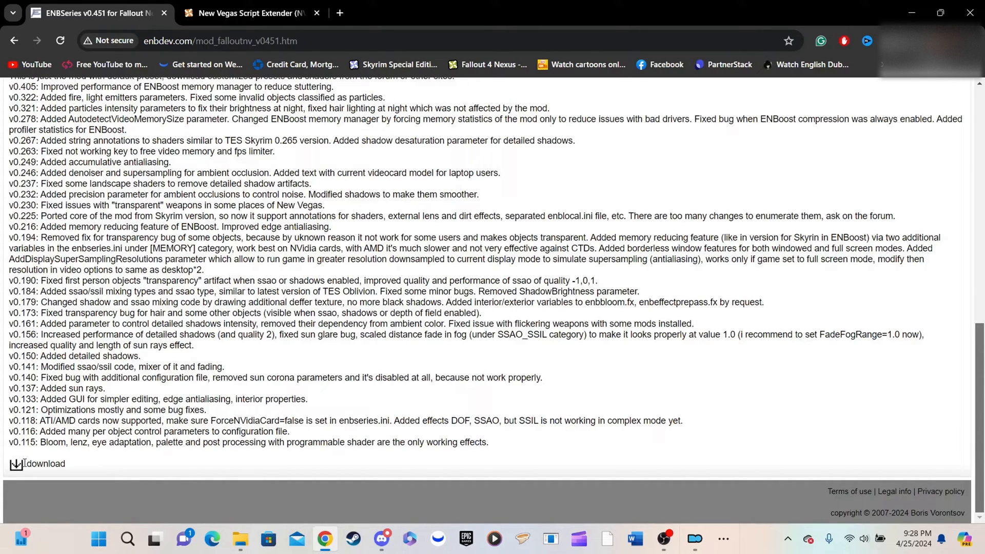
pyautogui.click(45, 464)
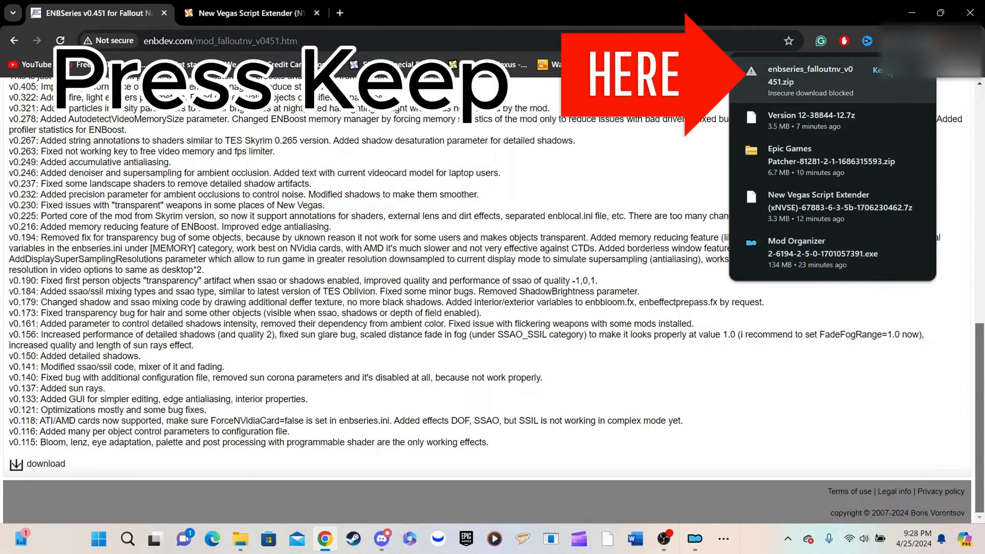
pyautogui.click(880, 70)
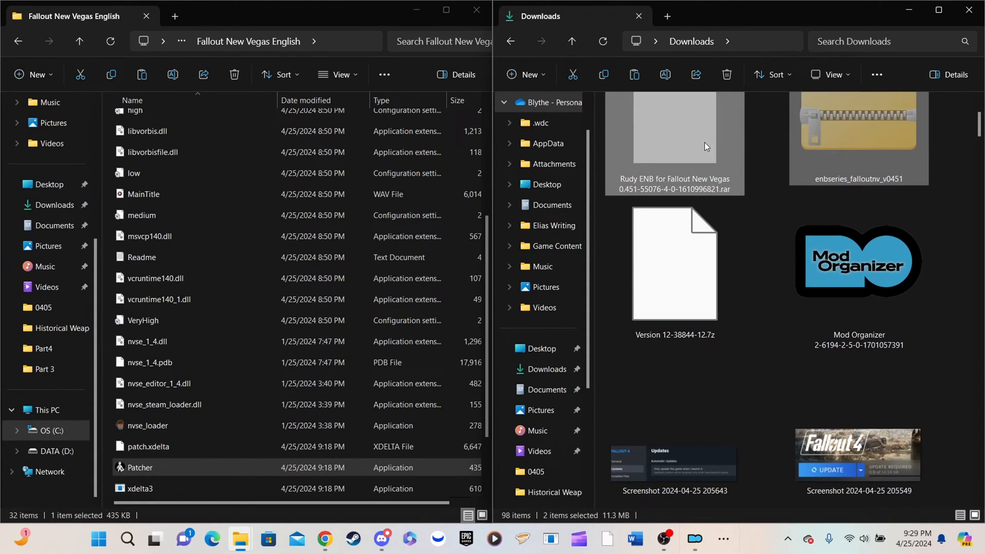
# Step: In Downloads > New Vegas, extract the enbseries zip with Extract All
pyautogui.scroll(-3)
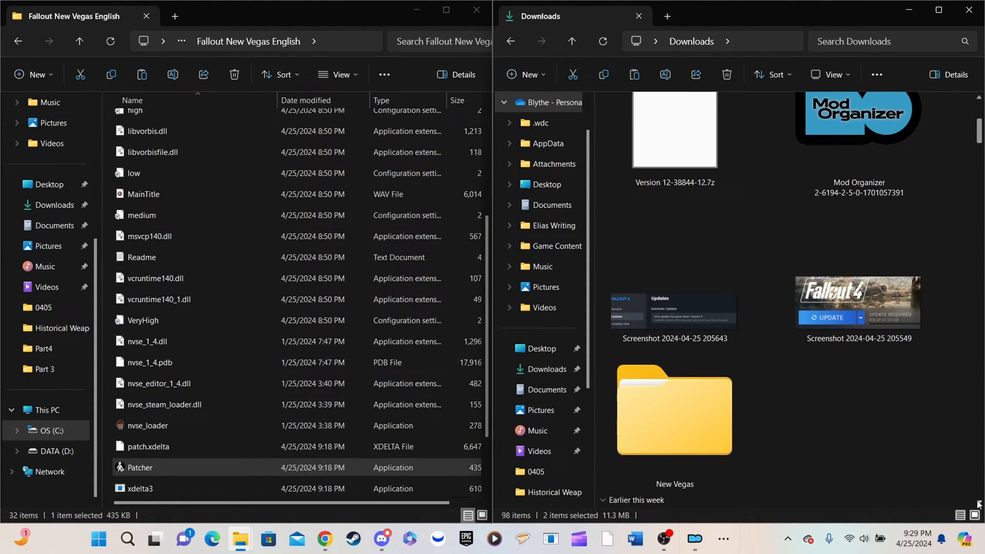
pyautogui.doubleClick(674, 411)
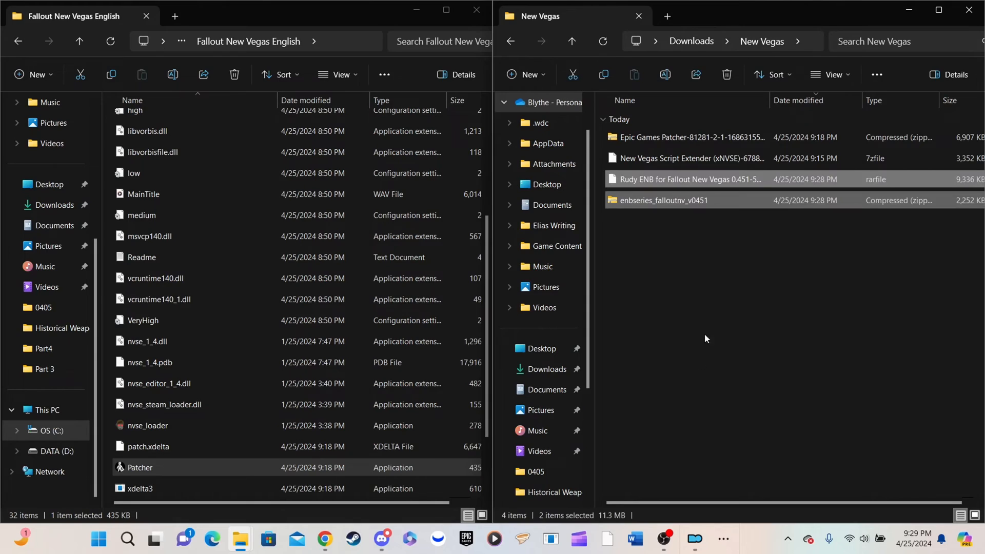
pyautogui.rightClick(663, 200)
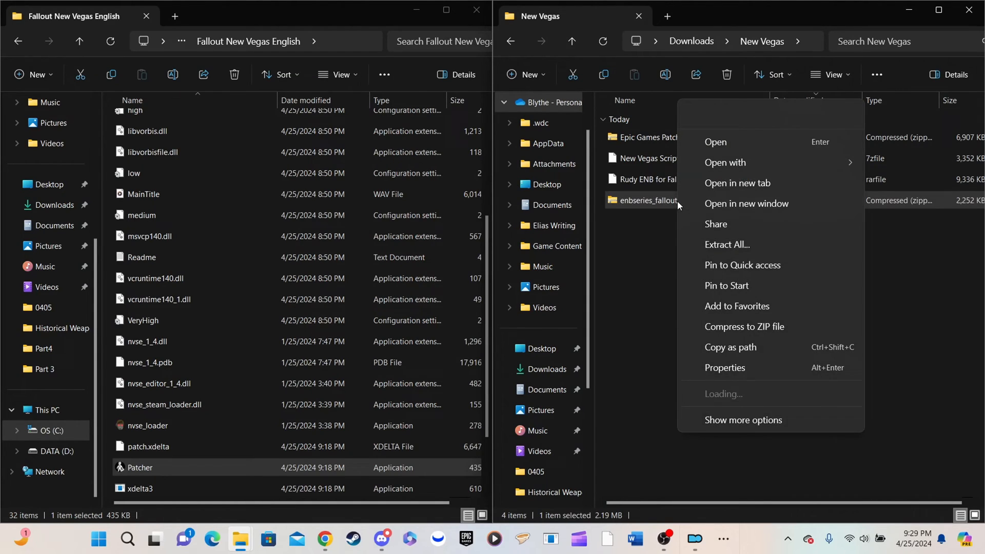
pyautogui.click(727, 244)
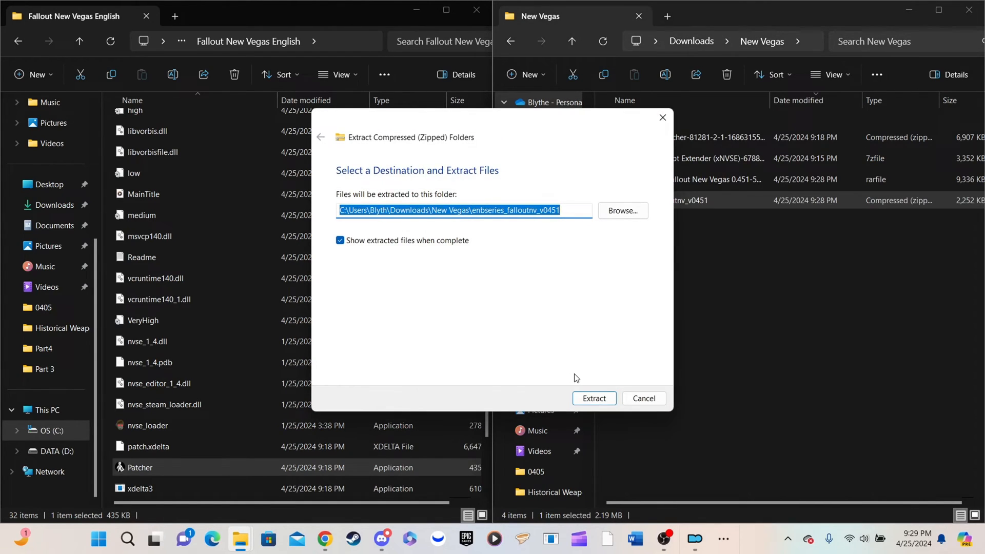
pyautogui.click(593, 398)
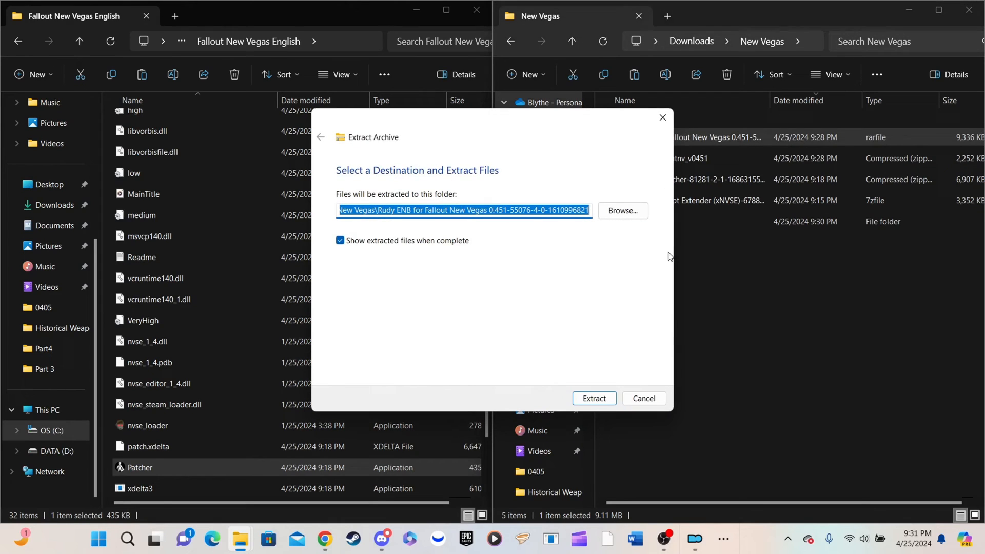
# Step: Extract the Rudy ENB archive and open its '[ to Fallout New Vegas Folder ]' contents for copying to the game root
pyautogui.click(593, 398)
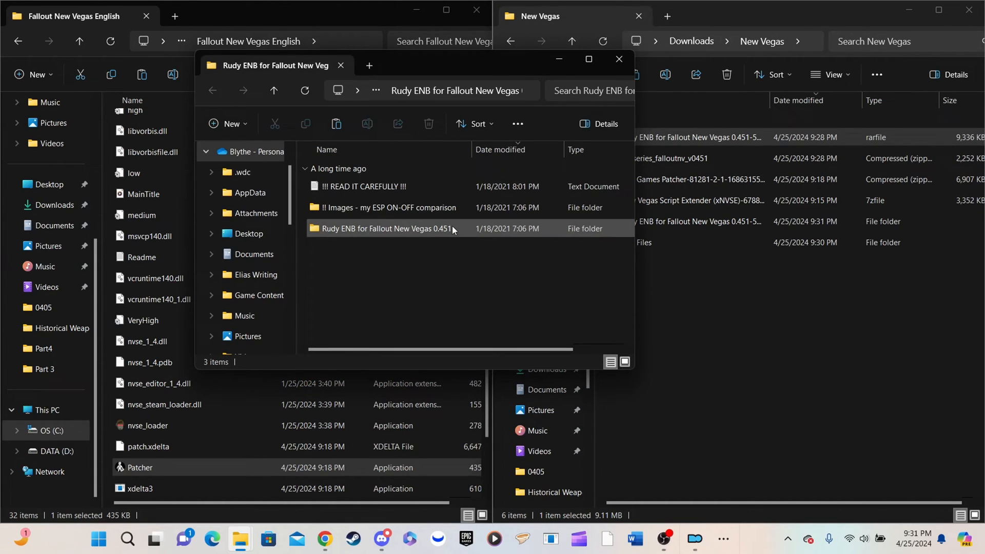
pyautogui.doubleClick(386, 227)
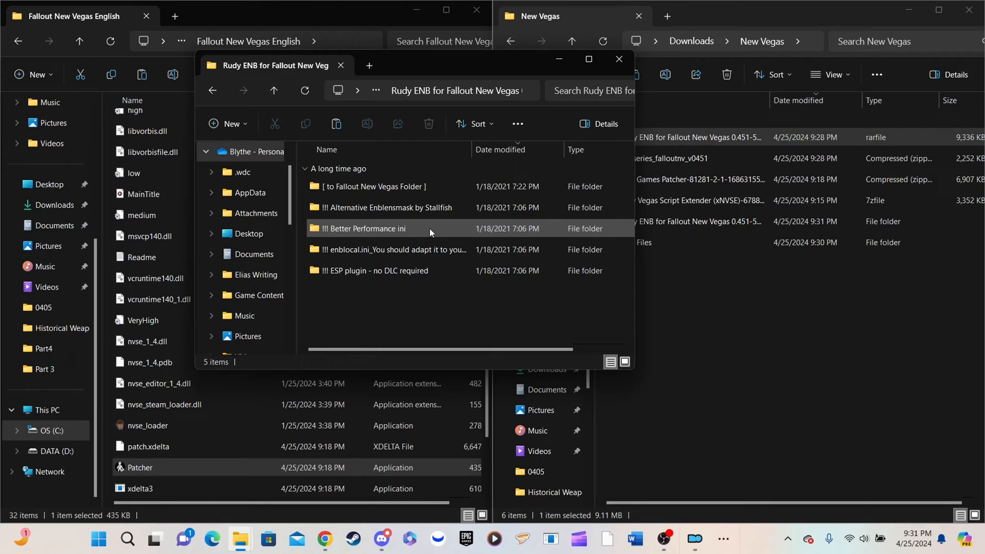
pyautogui.click(373, 186)
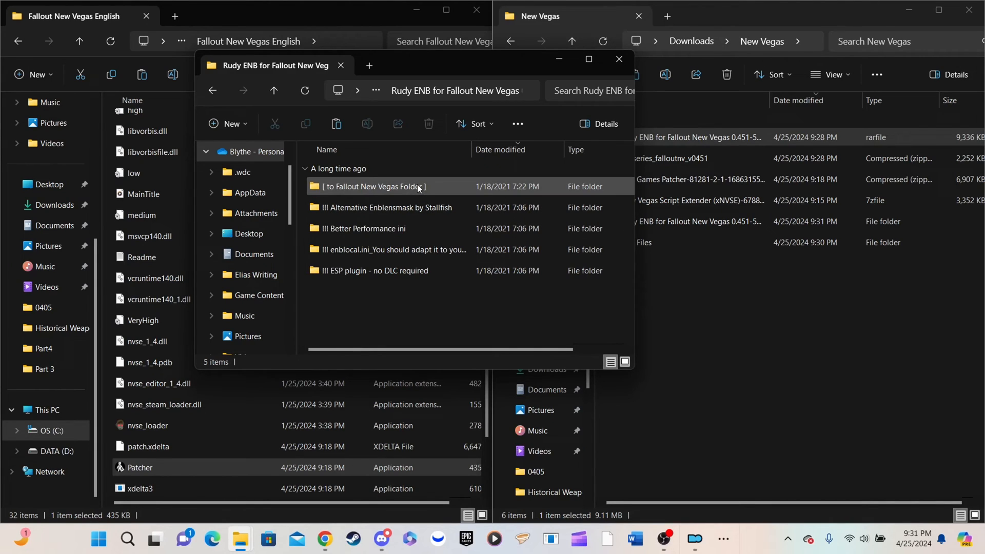
pyautogui.doubleClick(374, 186)
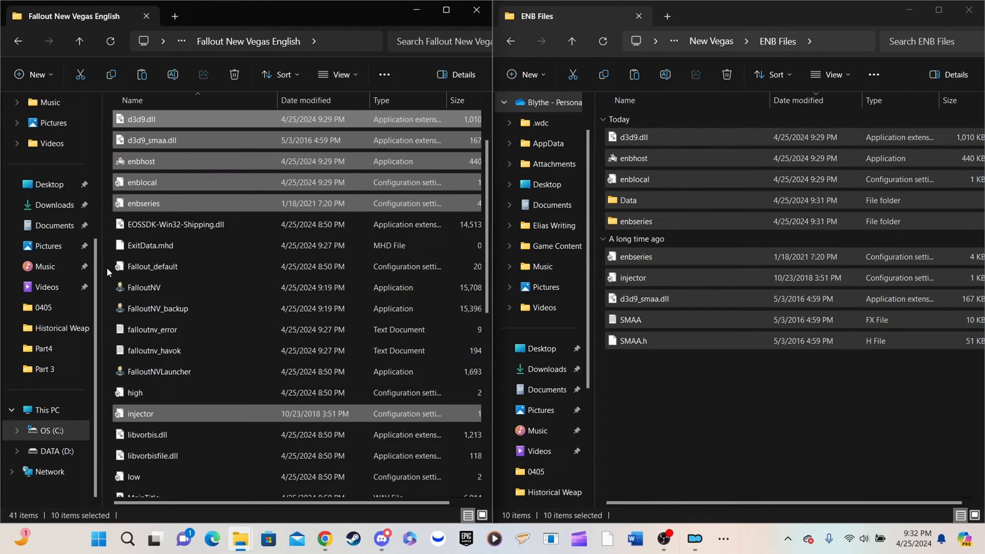
# Step: Navigate Documents > My Games > FalloutNV_Epic, then return to the Rudy ENB instructions in Chrome
pyautogui.click(551, 206)
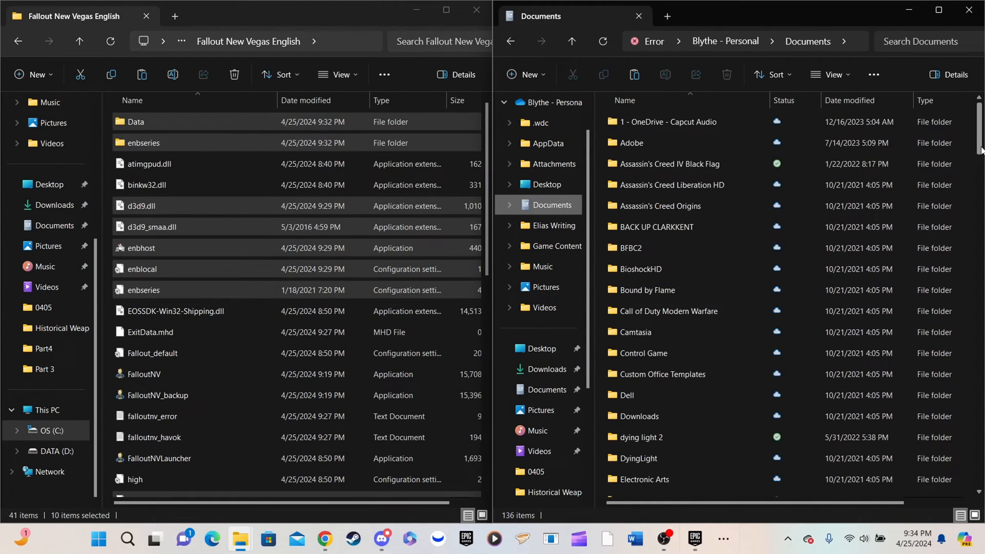
pyautogui.scroll(-3)
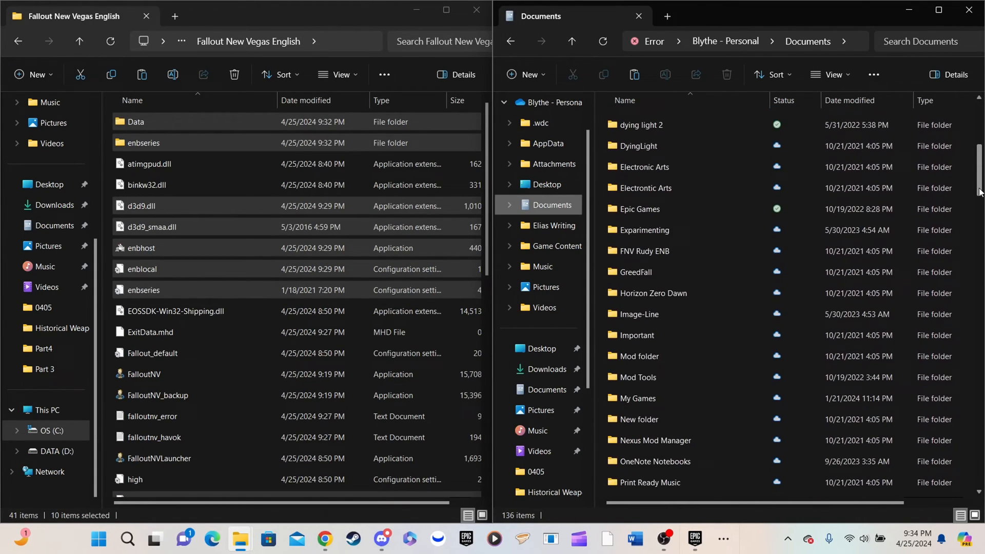
pyautogui.doubleClick(636, 398)
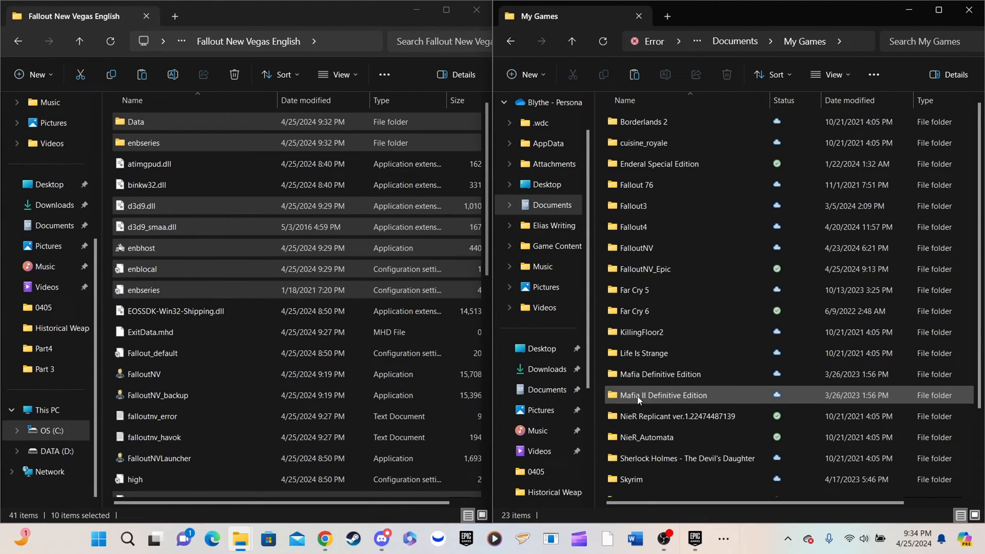
pyautogui.scroll(-3)
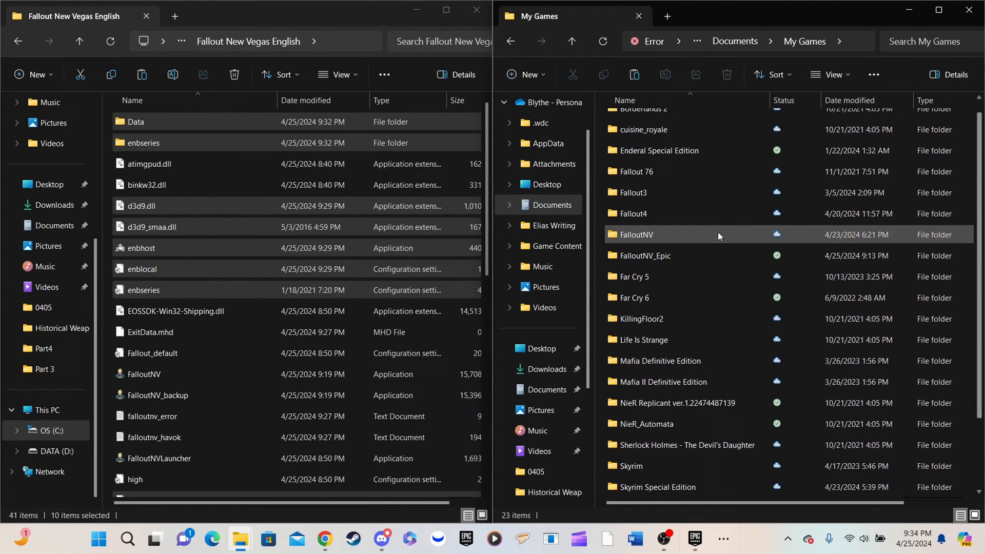
pyautogui.doubleClick(643, 255)
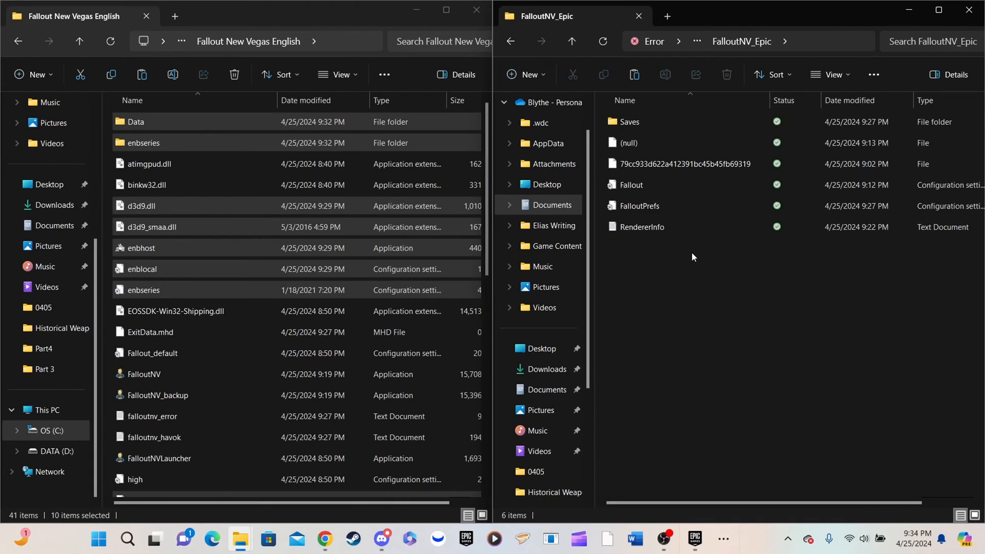
pyautogui.click(326, 539)
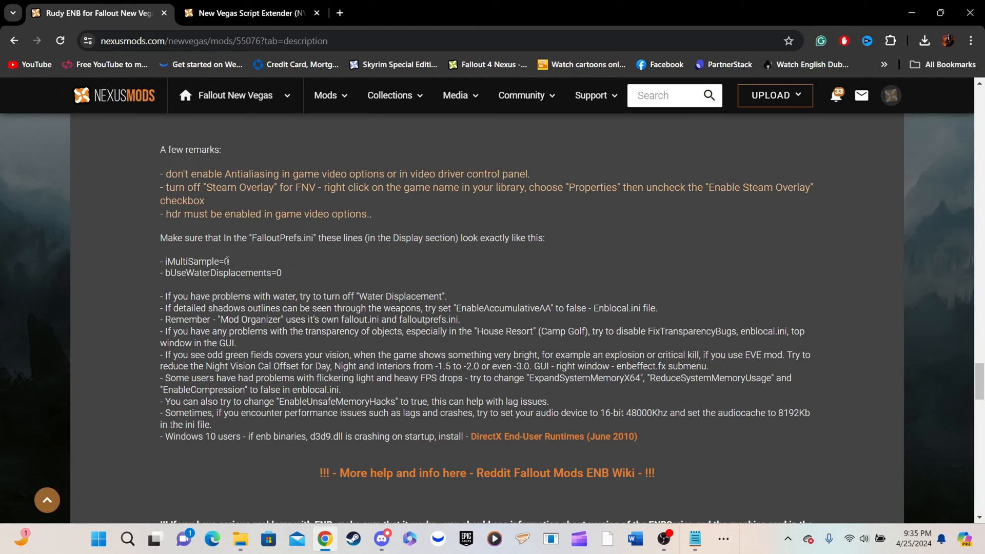
# Step: Find the iMultiSample= line in FalloutPrefs.ini and set it to 0
pyautogui.doubleClick(195, 262)
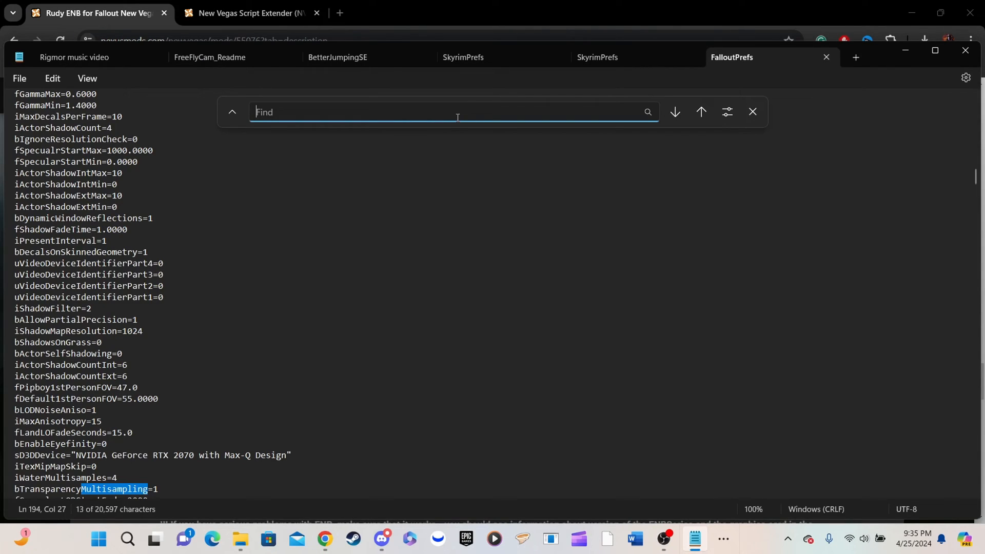
pyautogui.write('iMultiSample=')
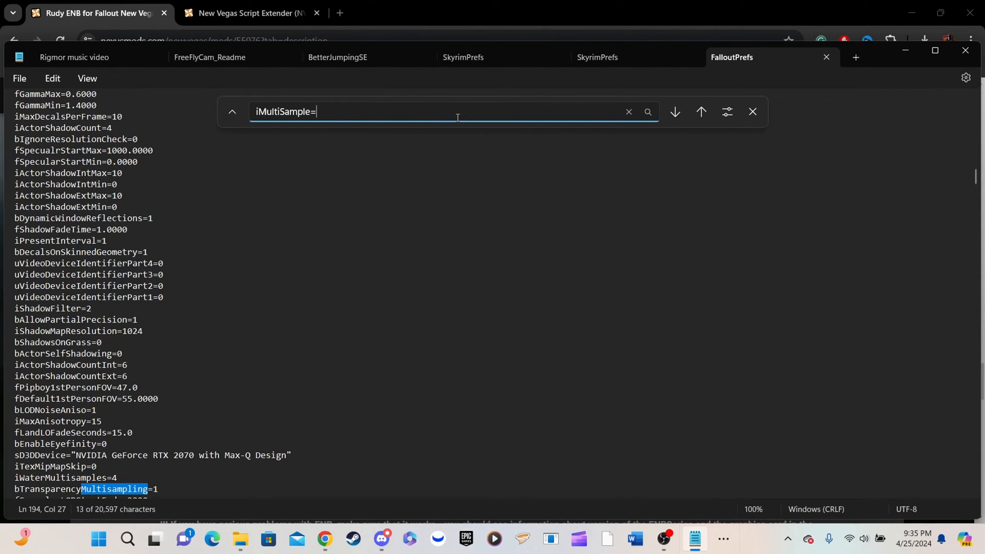
pyautogui.click(675, 112)
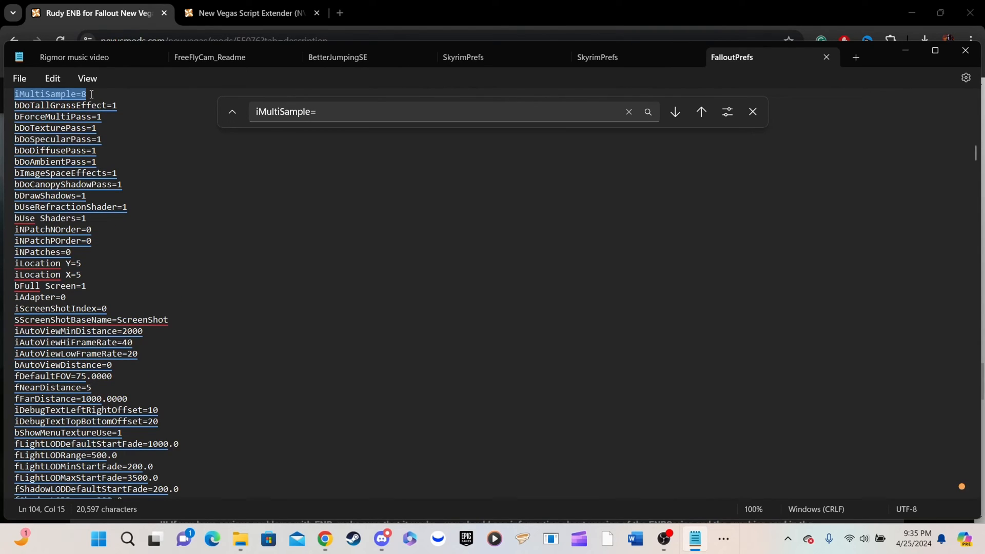
pyautogui.moveTo(164, 113)
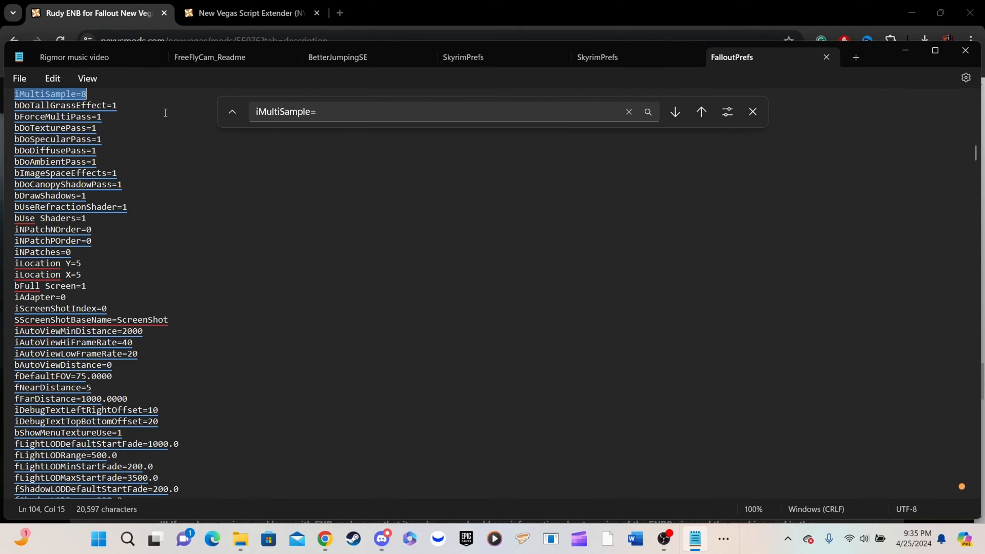
pyautogui.press('Backspace')
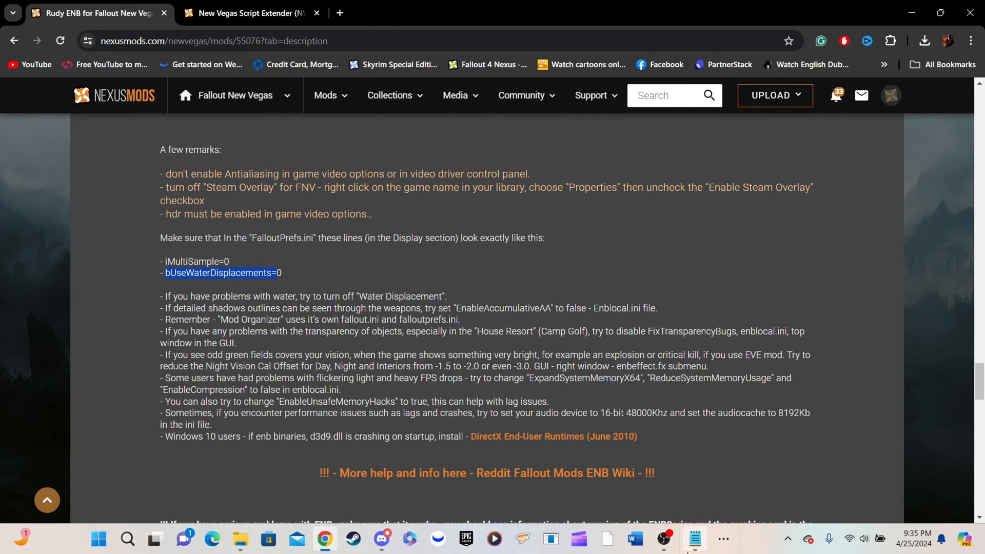
# Step: Find bUseWaterDisplacements=, set it to 0 and save FalloutPrefs.ini via the File menu
pyautogui.click(695, 544)
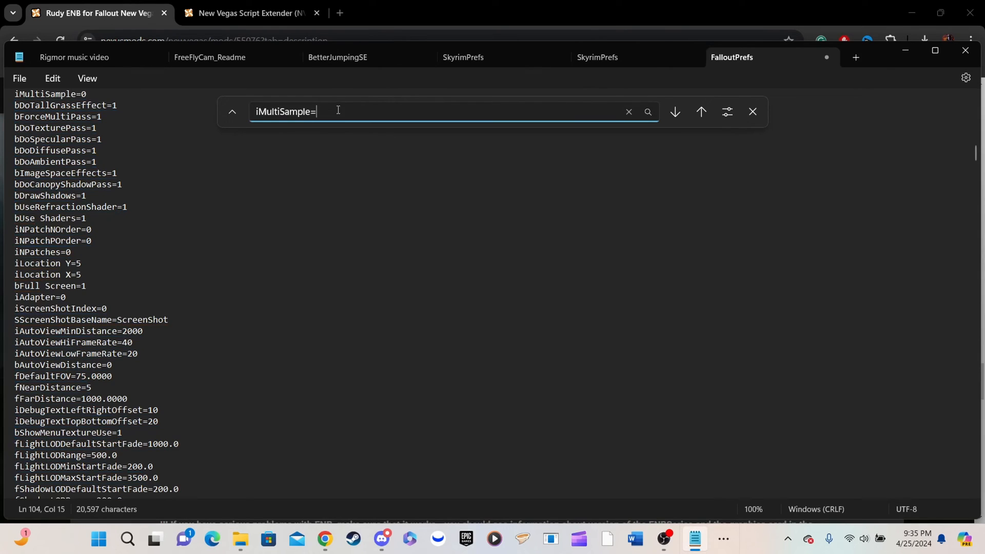
pyautogui.write('bUseWaterDisplacements=')
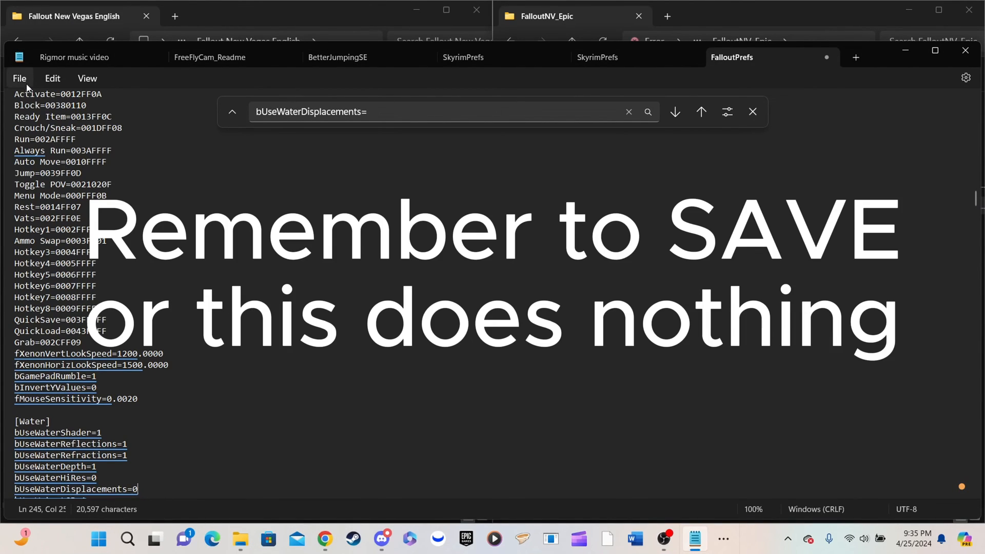
pyautogui.click(19, 78)
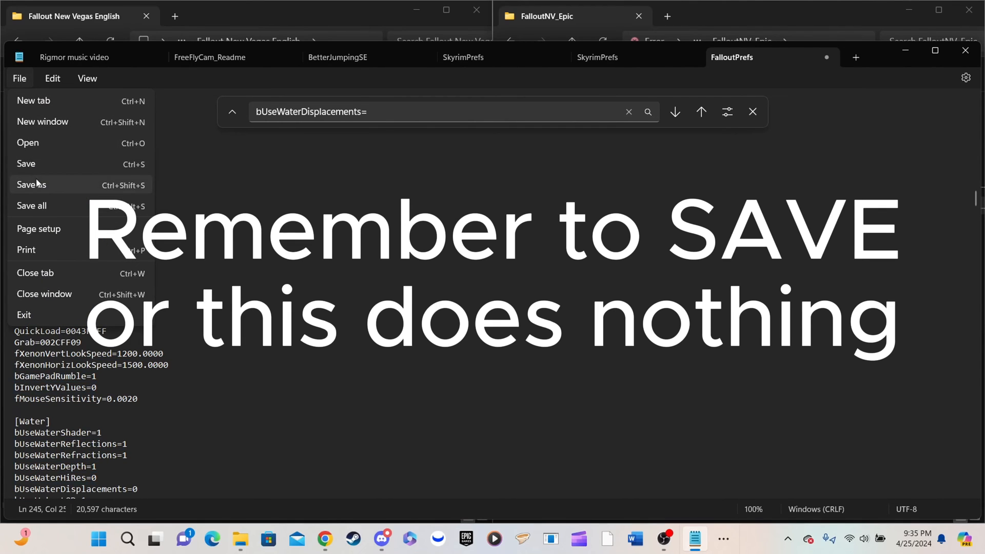